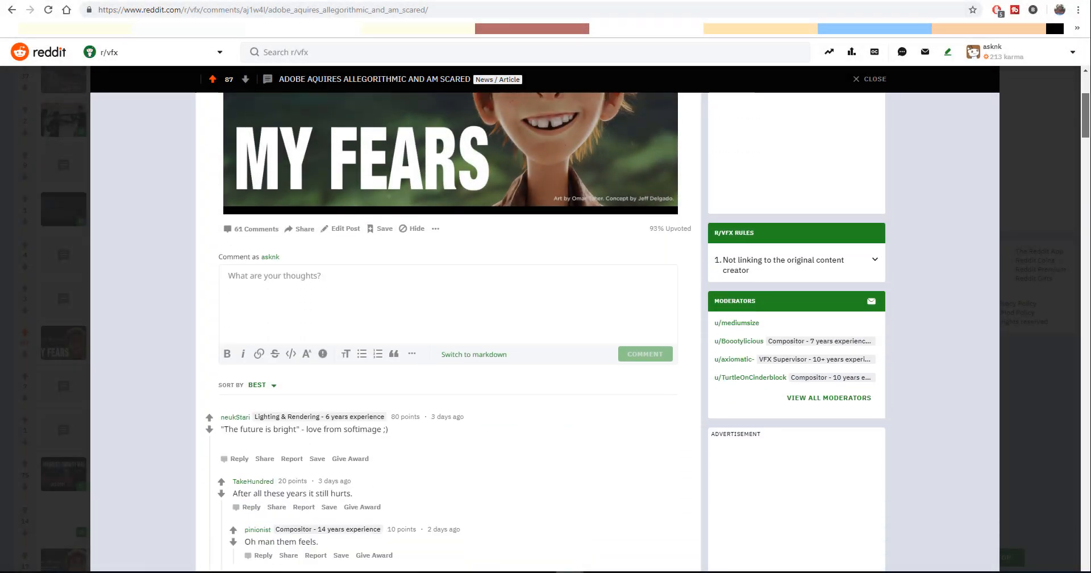
- Scroll down the r/vfx thread and highlight the comment sentence listing apps they don't need
{"action": "scroll", "scroll_direction": "down", "scroll_amount": 3}
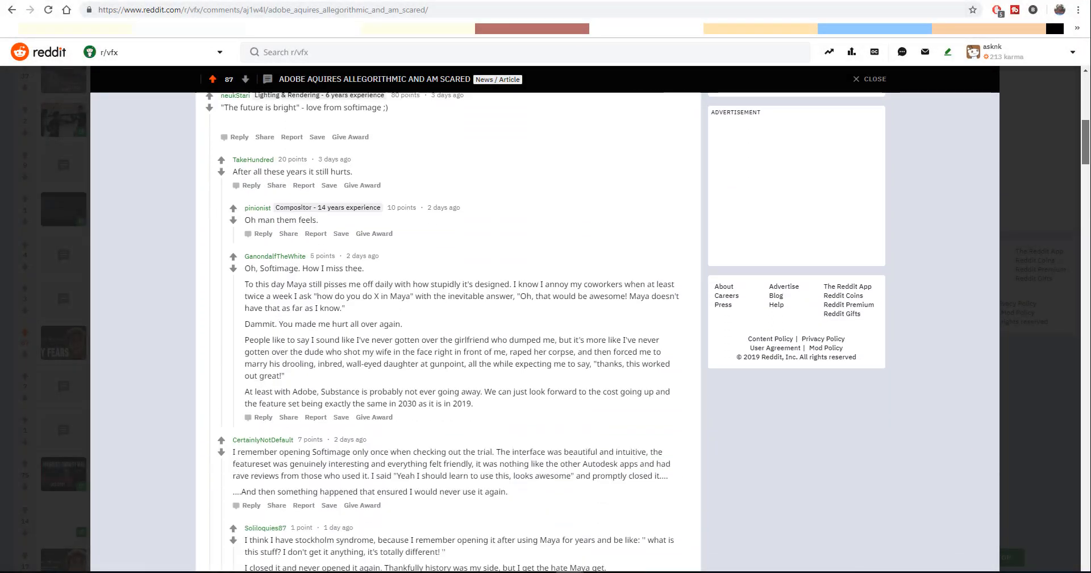
{"action": "scroll", "scroll_direction": "down", "scroll_amount": 3}
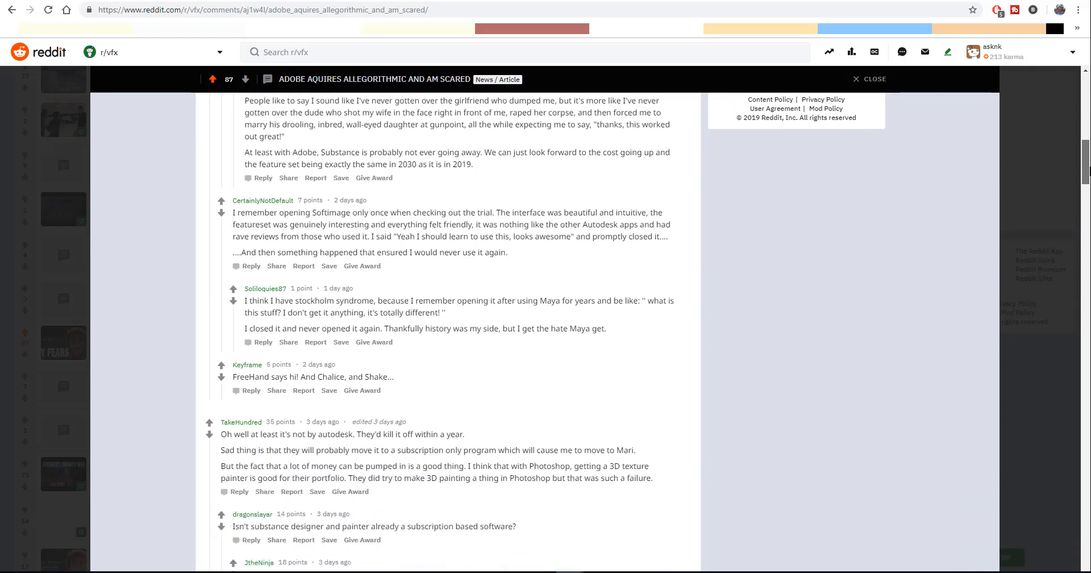
{"action": "scroll", "scroll_direction": "down", "scroll_amount": 3}
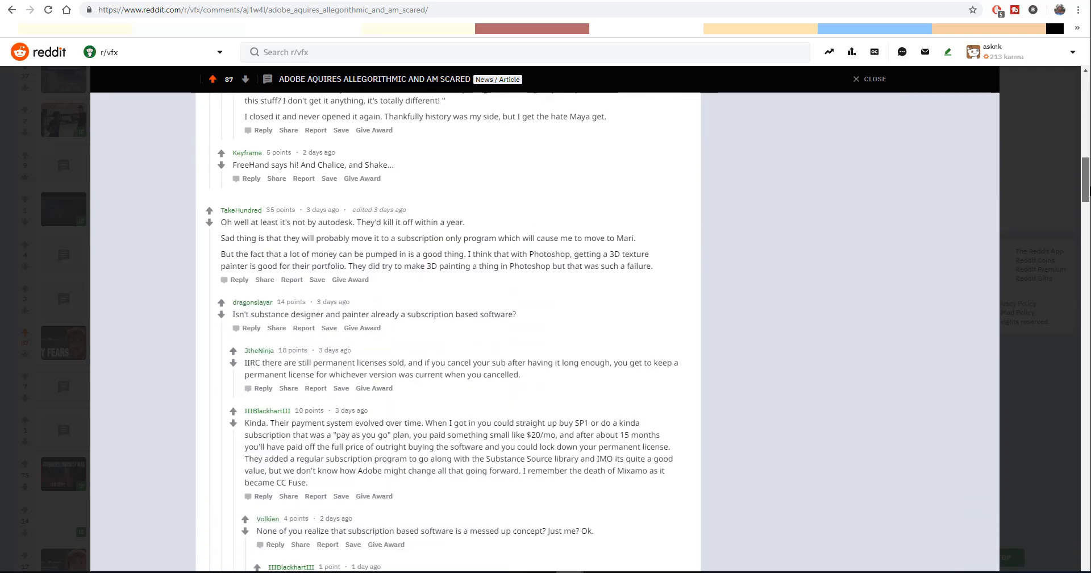
{"action": "scroll", "scroll_direction": "down", "scroll_amount": 3}
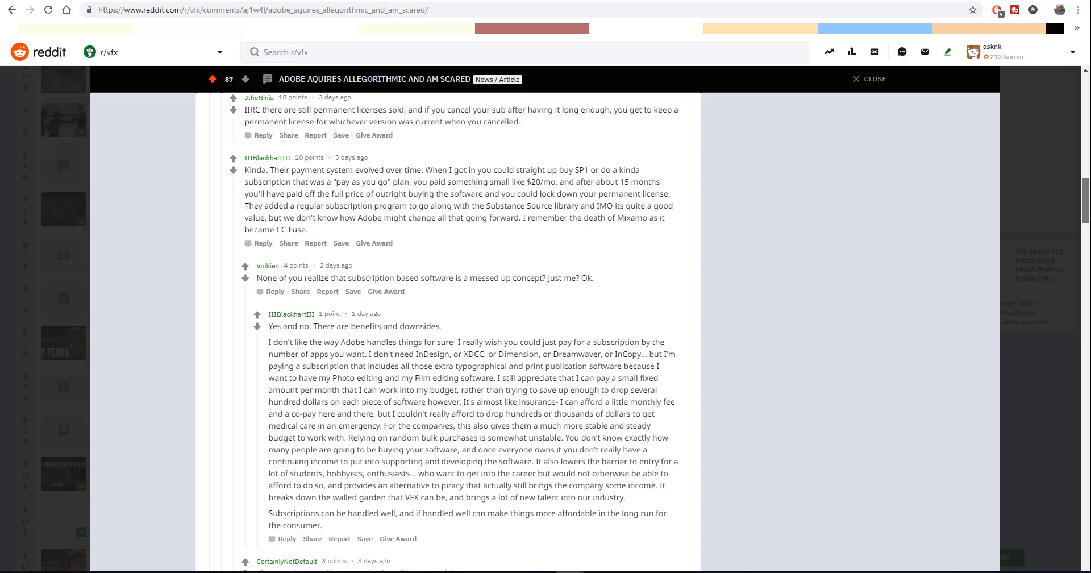
{"action": "scroll", "scroll_direction": "down", "scroll_amount": 3}
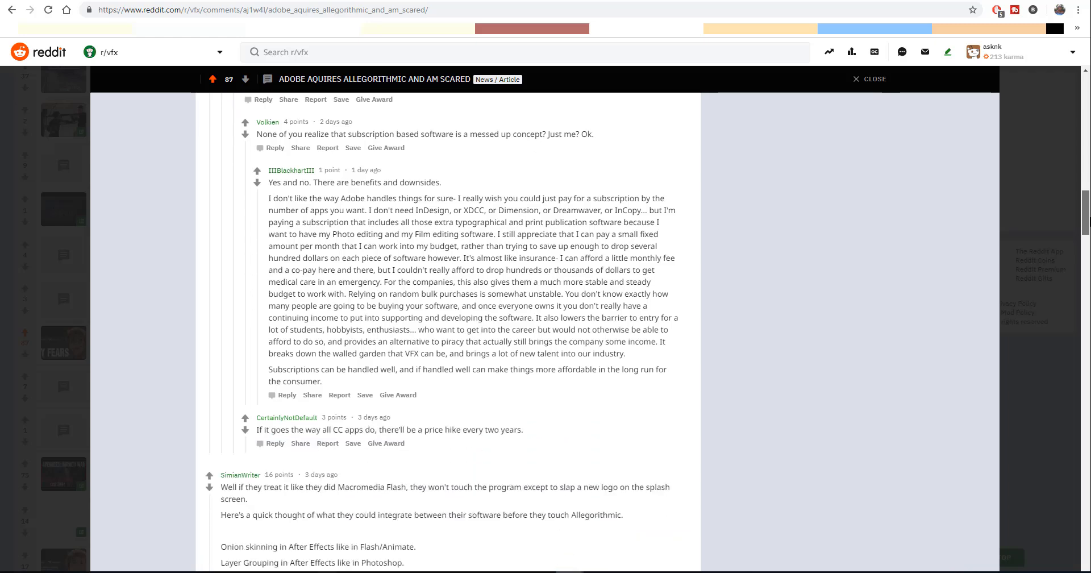
{"action": "mouse_move", "coordinate": [931, 207]}
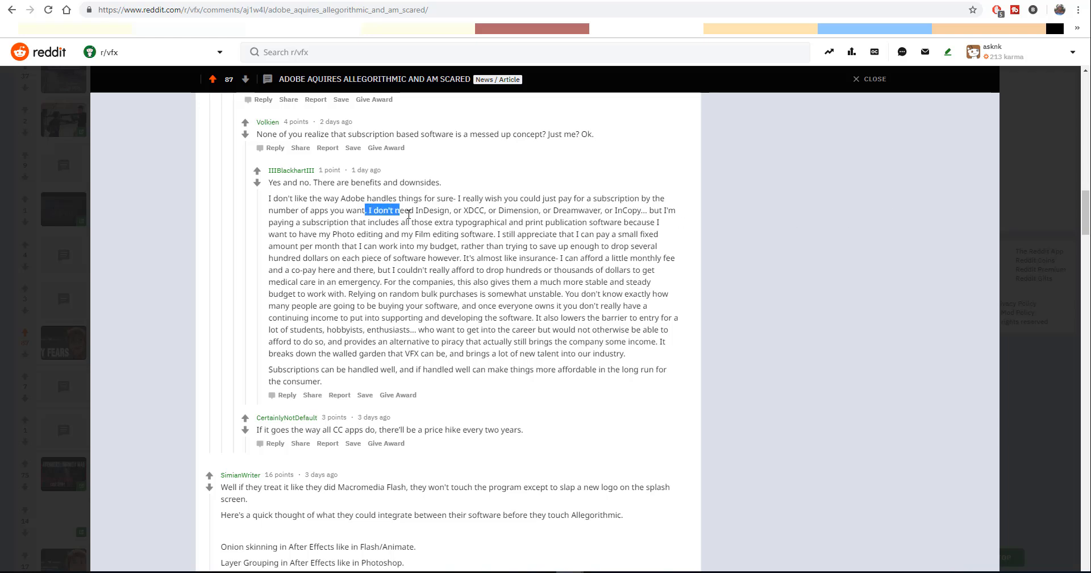
{"action": "left_click_drag", "start_coordinate": [402, 211], "coordinate": [606, 210]}
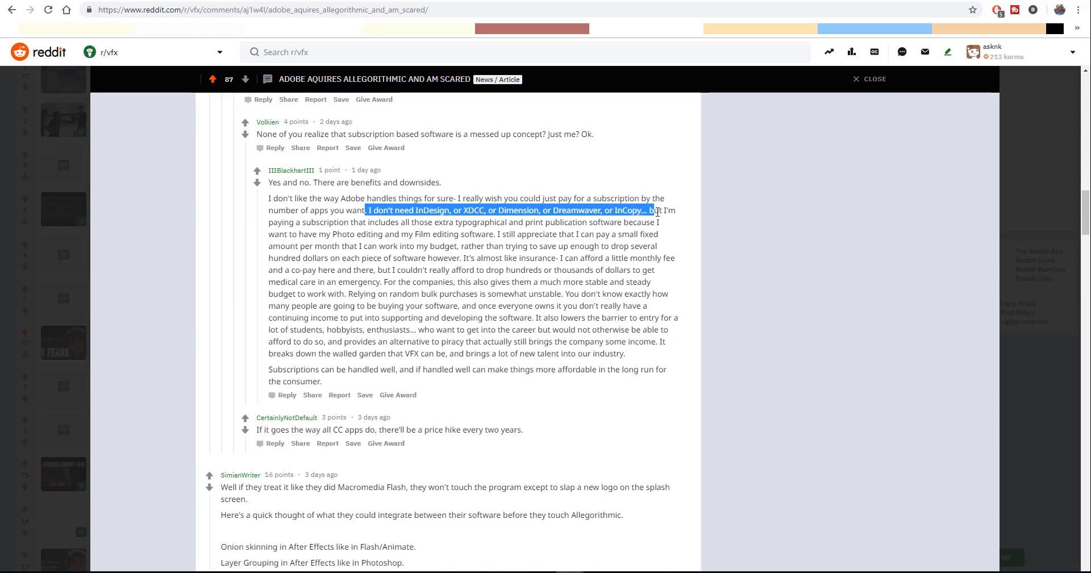
{"action": "left_click", "coordinate": [777, 238]}
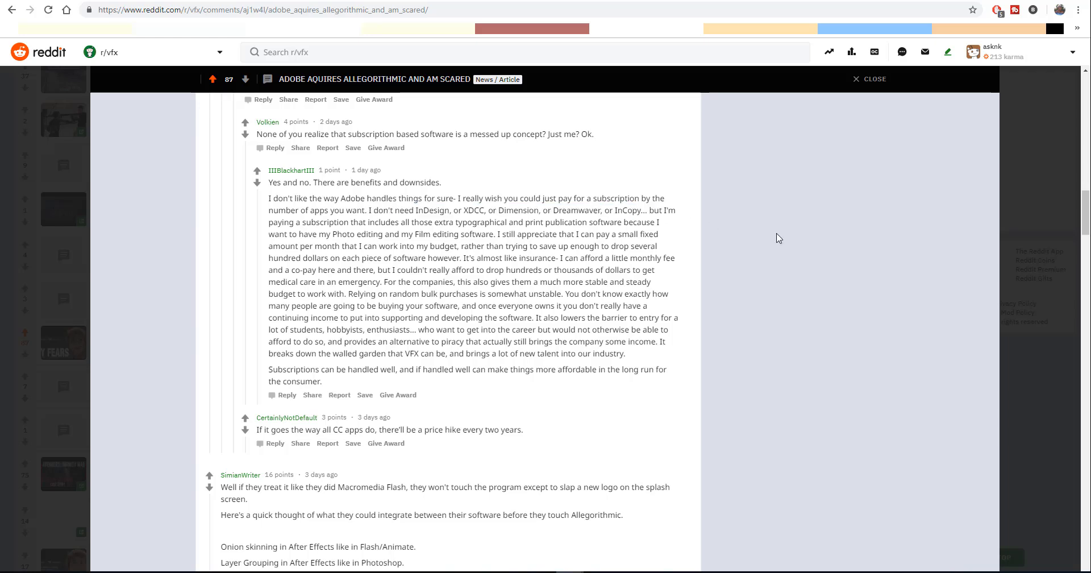
{"action": "scroll", "scroll_direction": "down", "scroll_amount": 3}
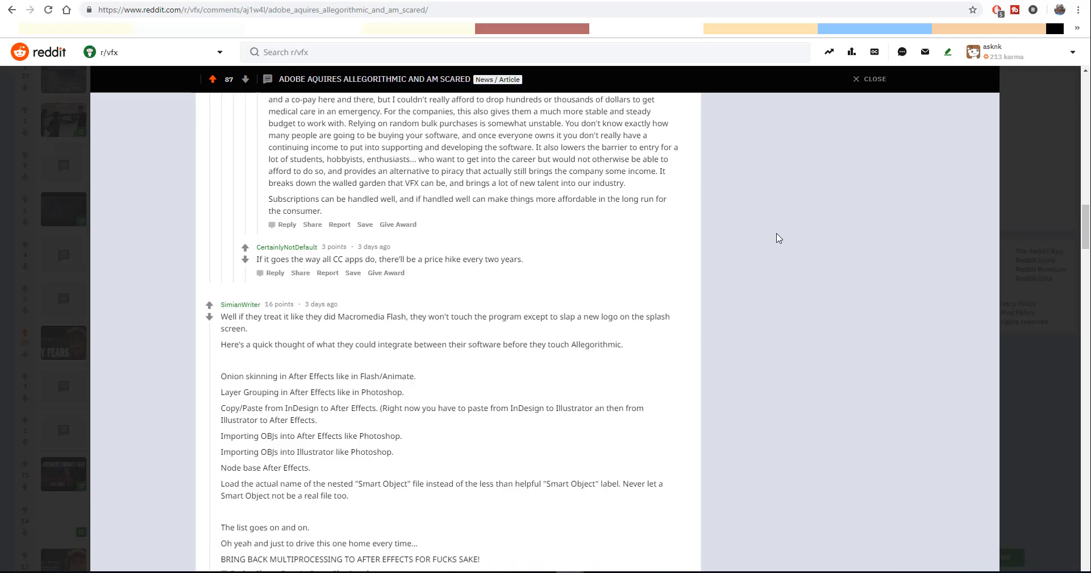
{"action": "scroll", "scroll_direction": "down", "scroll_amount": 3}
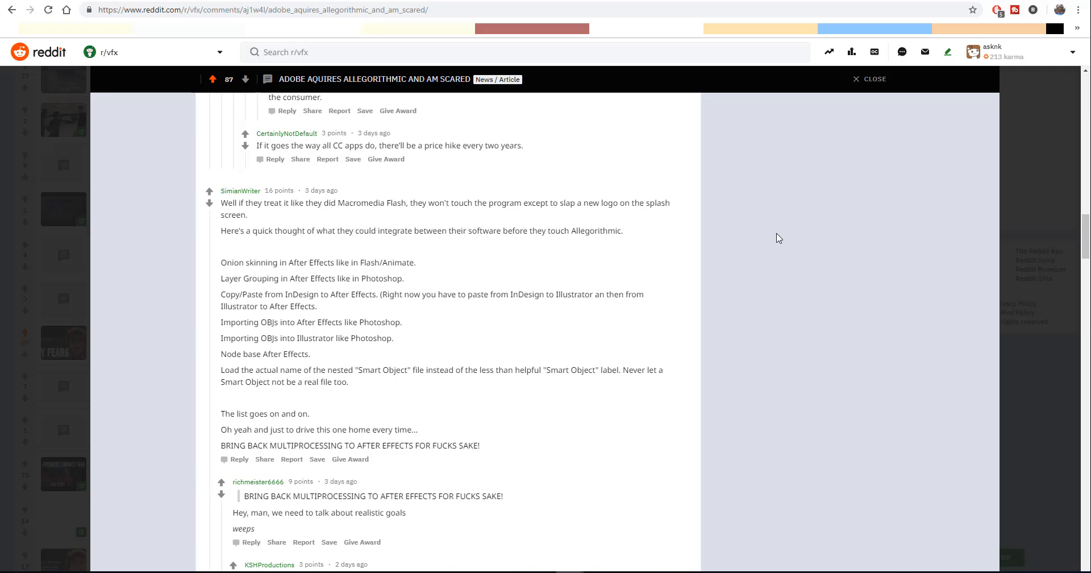
{"action": "mouse_move", "coordinate": [776, 238]}
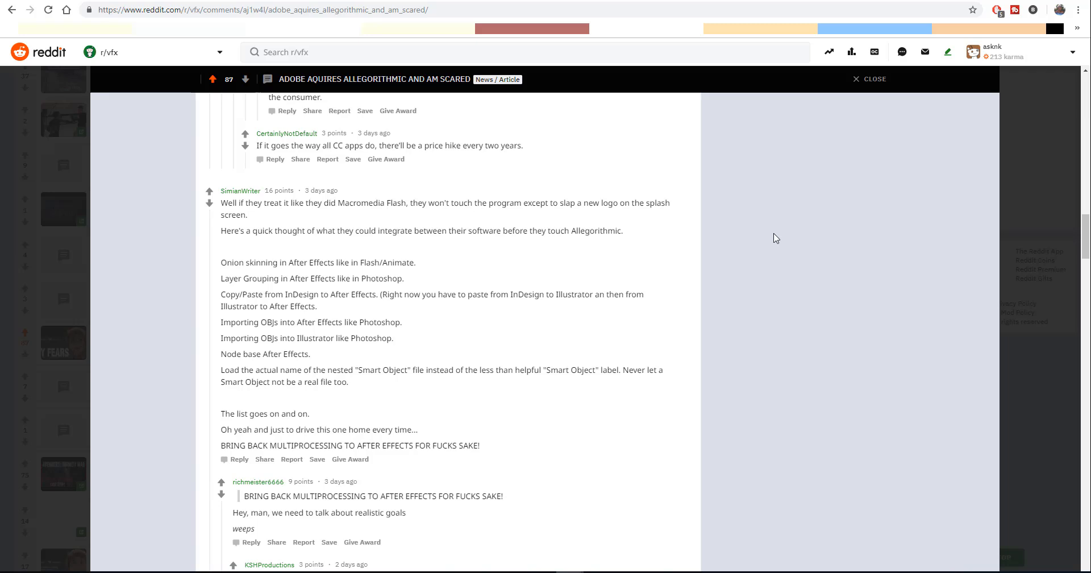
- Continue scrolling down through the remaining comments of the thread
{"action": "scroll", "scroll_direction": "down", "scroll_amount": 3}
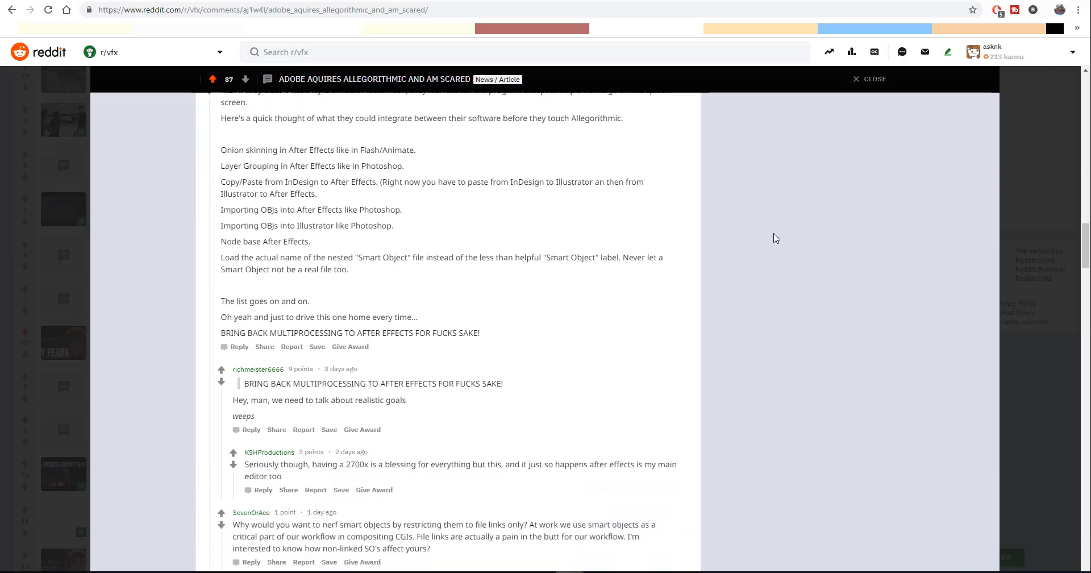
{"action": "scroll", "scroll_direction": "down", "scroll_amount": 3}
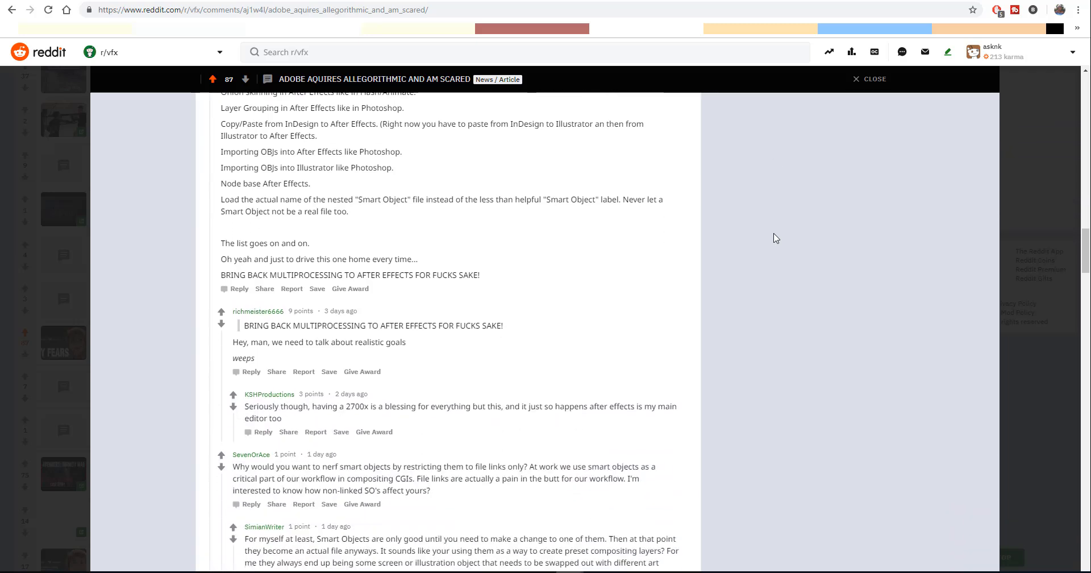
{"action": "scroll", "scroll_direction": "down", "scroll_amount": 3}
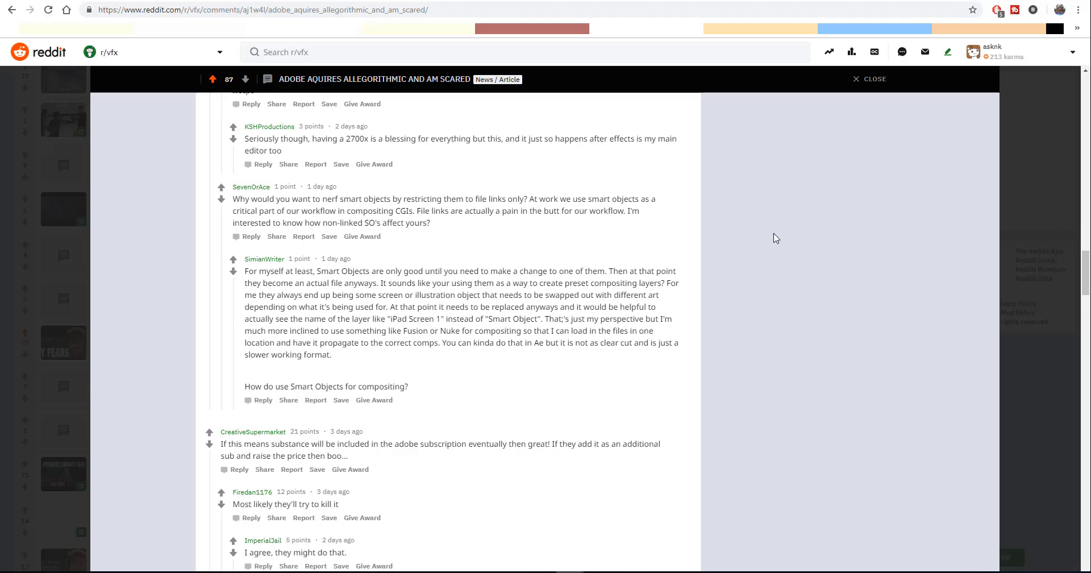
{"action": "scroll", "scroll_direction": "down", "scroll_amount": 3}
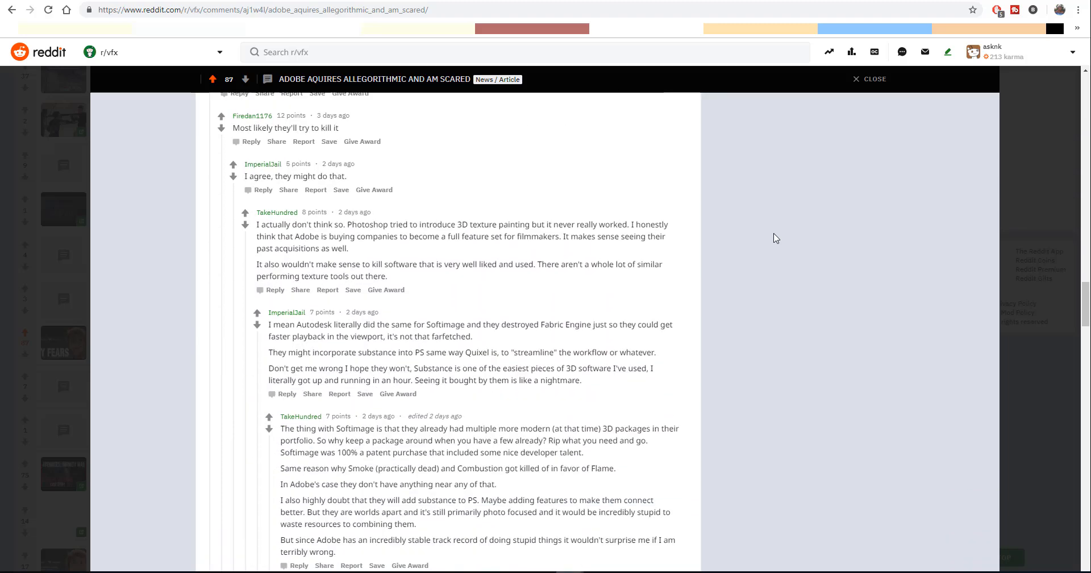
{"action": "scroll", "scroll_direction": "down", "scroll_amount": 3}
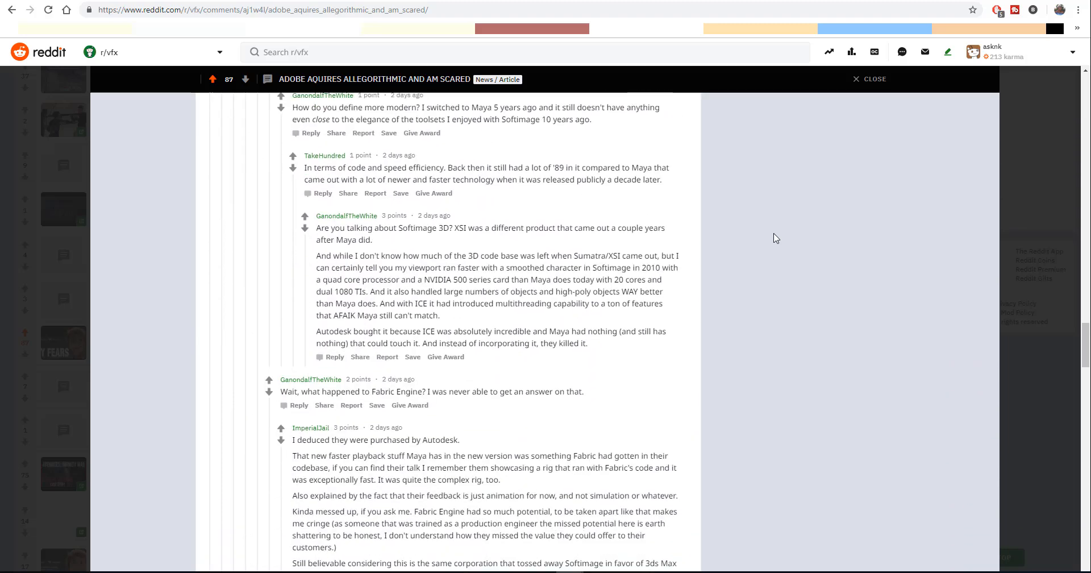
{"action": "scroll", "scroll_direction": "down", "scroll_amount": 3}
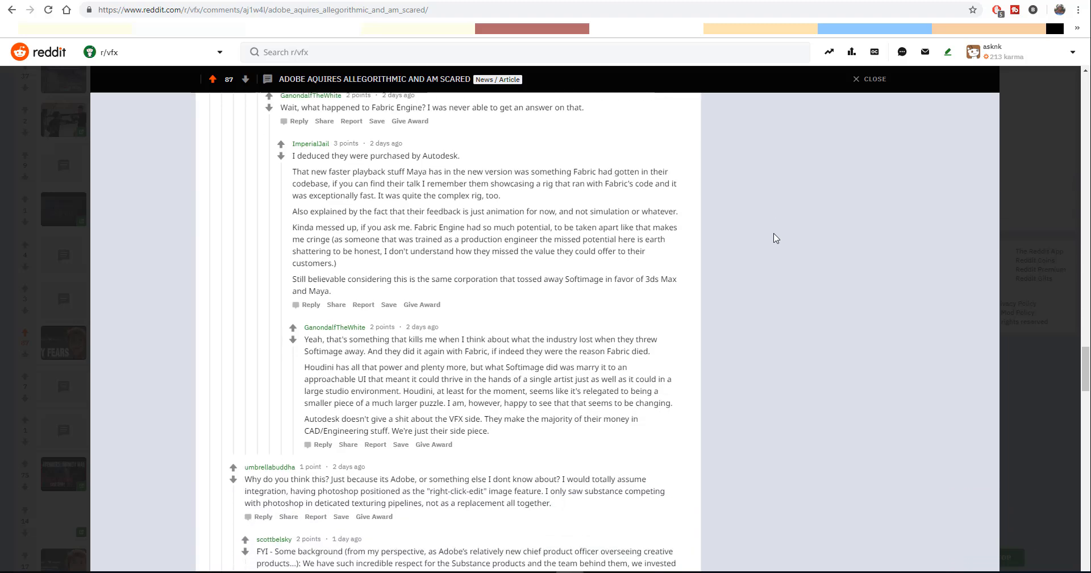
{"action": "scroll", "scroll_direction": "down", "scroll_amount": 3}
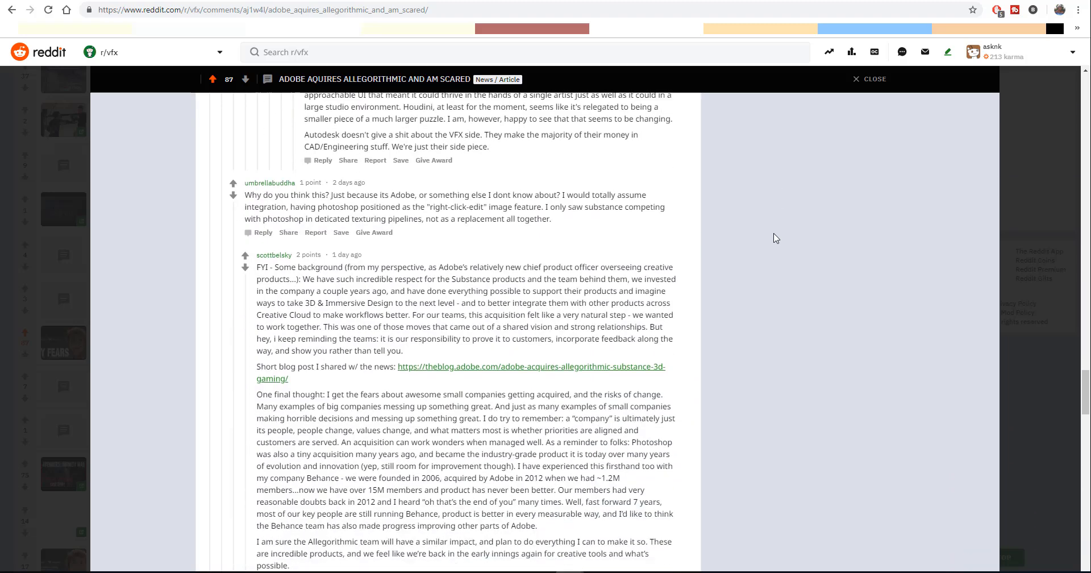
{"action": "scroll", "scroll_direction": "down", "scroll_amount": 3}
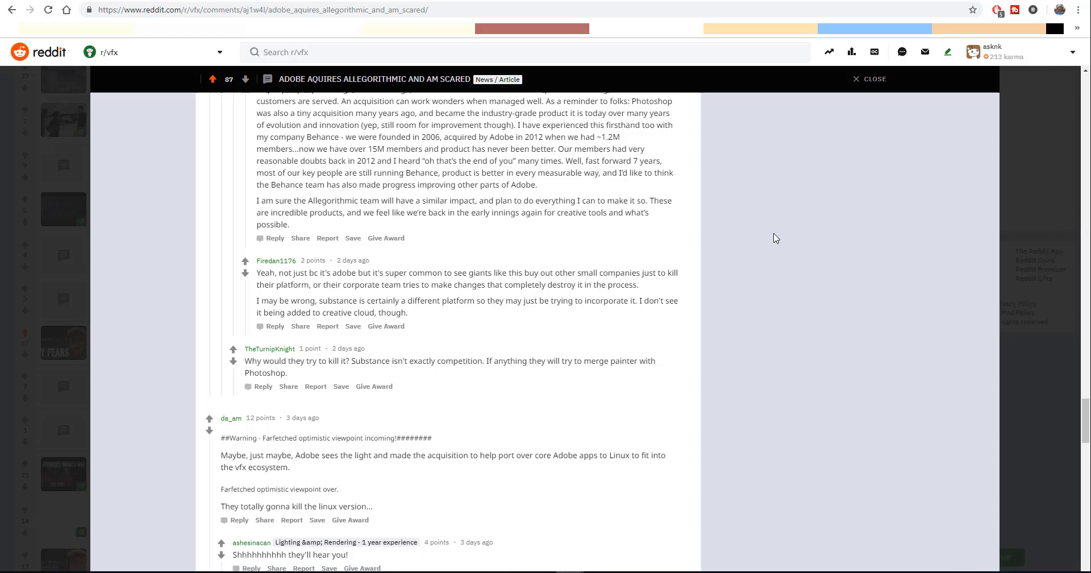
{"action": "scroll", "scroll_direction": "down", "scroll_amount": 3}
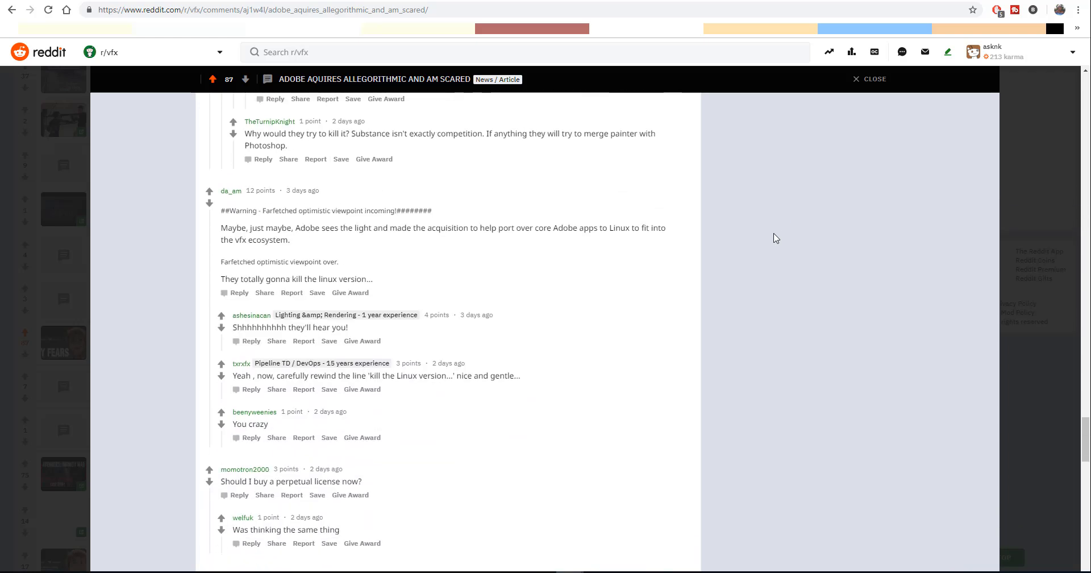
{"action": "scroll", "scroll_direction": "down", "scroll_amount": 3}
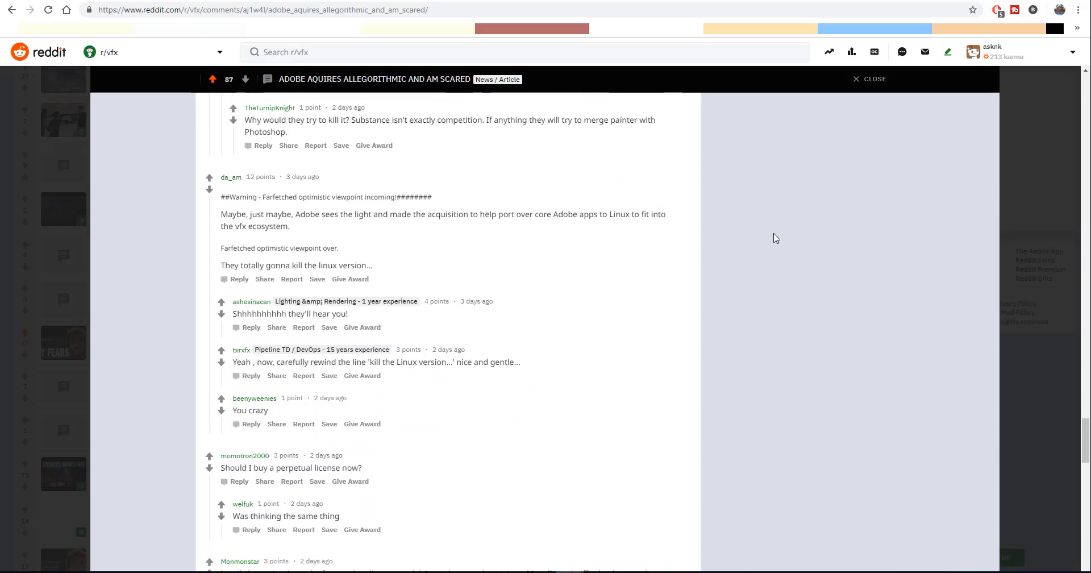
{"action": "scroll", "scroll_direction": "down", "scroll_amount": 3}
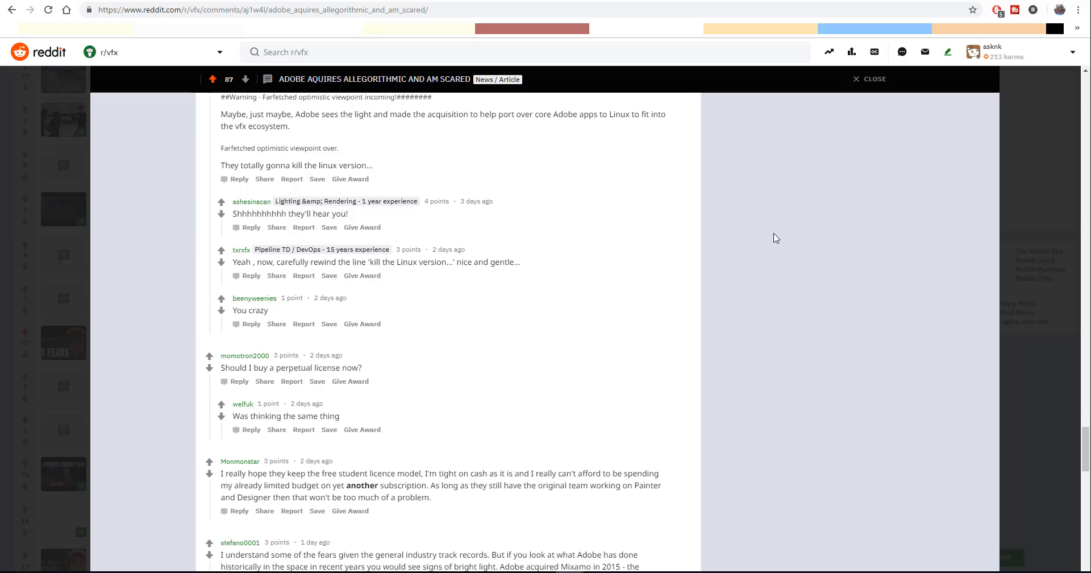
{"action": "mouse_move", "coordinate": [748, 228]}
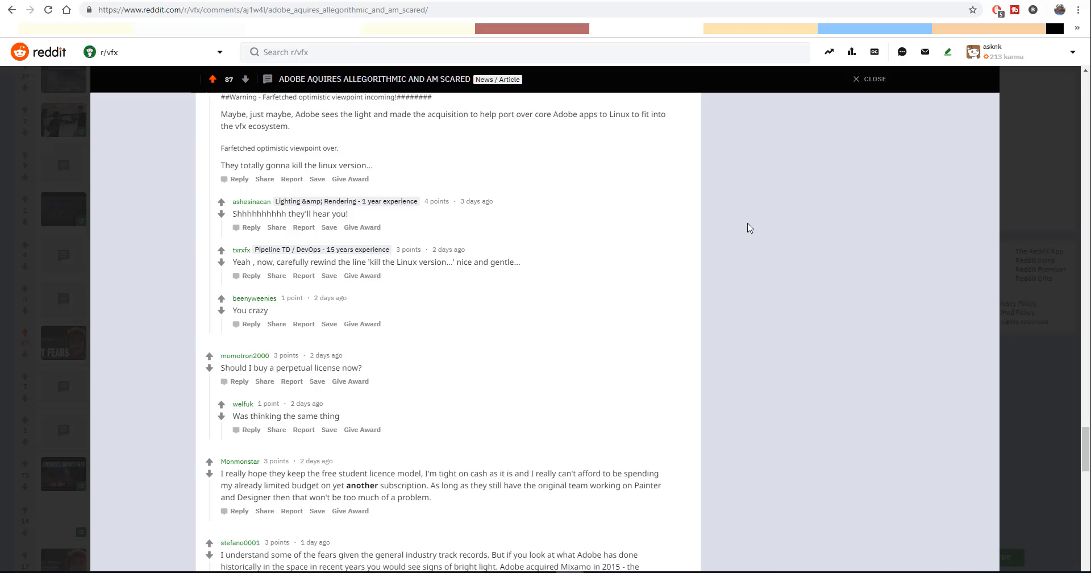
{"action": "scroll", "scroll_direction": "down", "scroll_amount": 3}
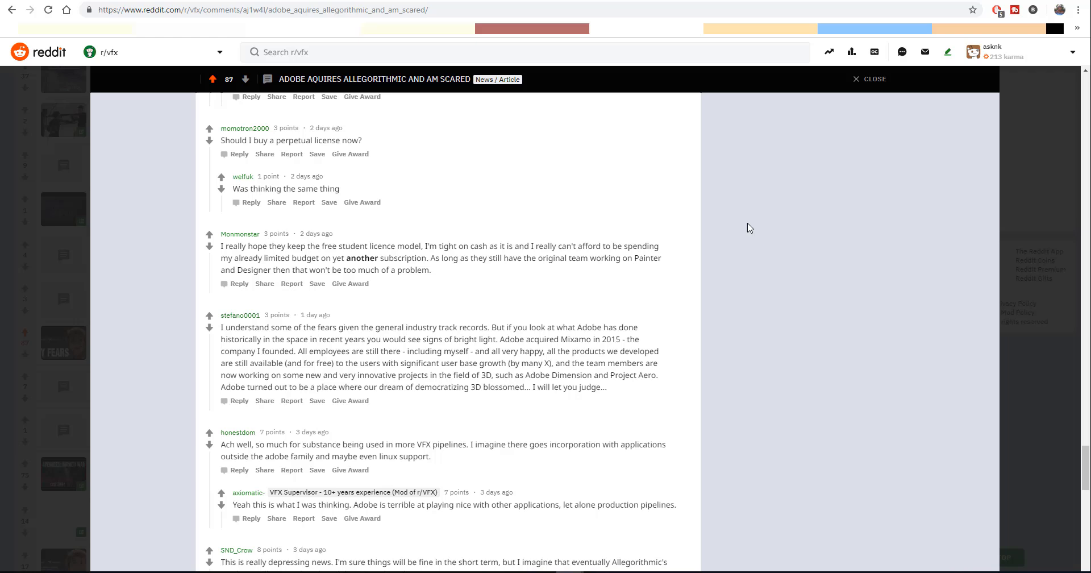
{"action": "scroll", "scroll_direction": "down", "scroll_amount": 3}
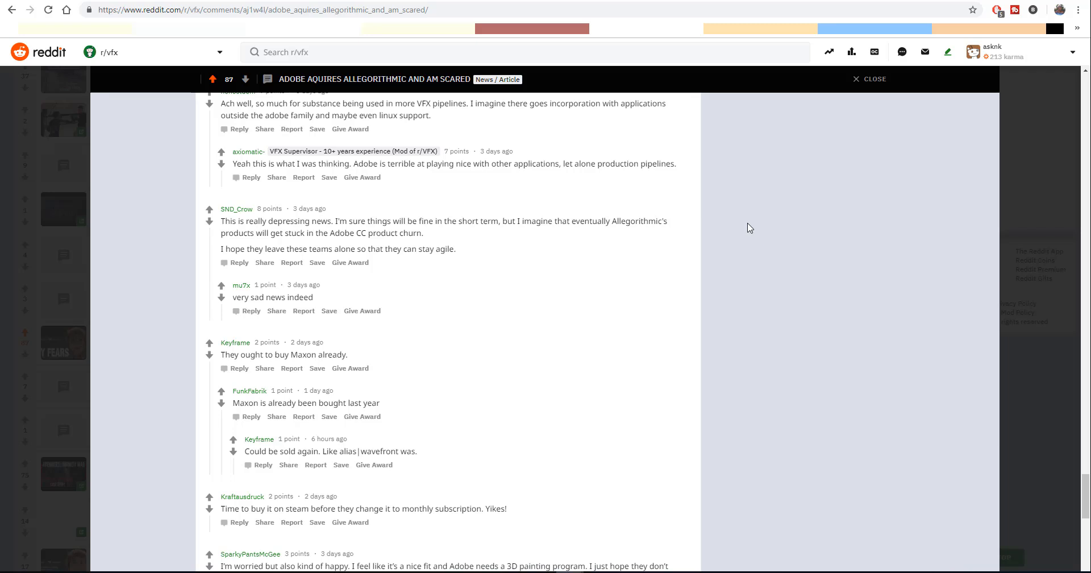
{"action": "scroll", "scroll_direction": "down", "scroll_amount": 3}
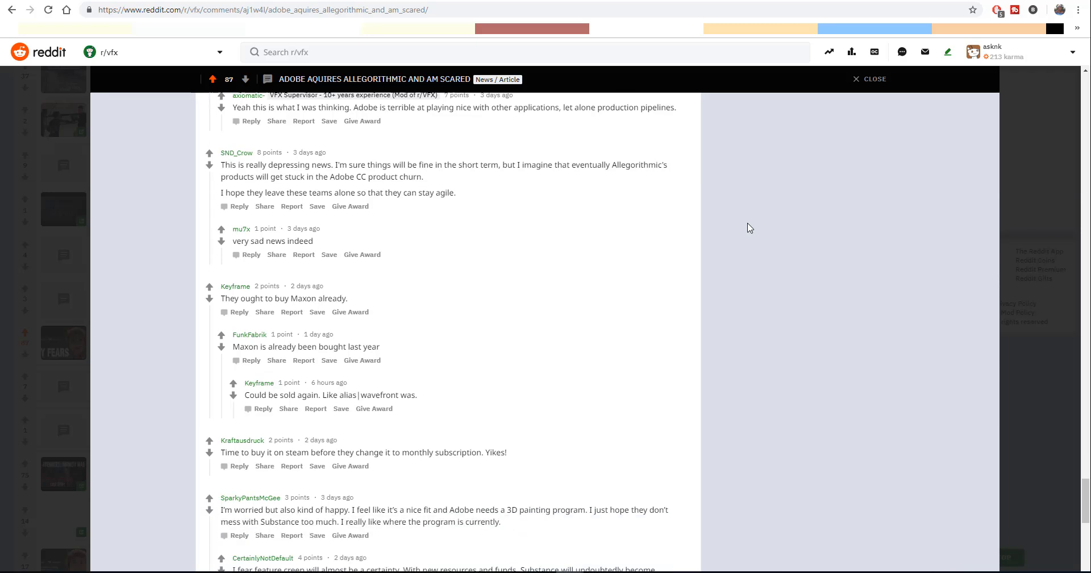
{"action": "scroll", "scroll_direction": "down", "scroll_amount": 3}
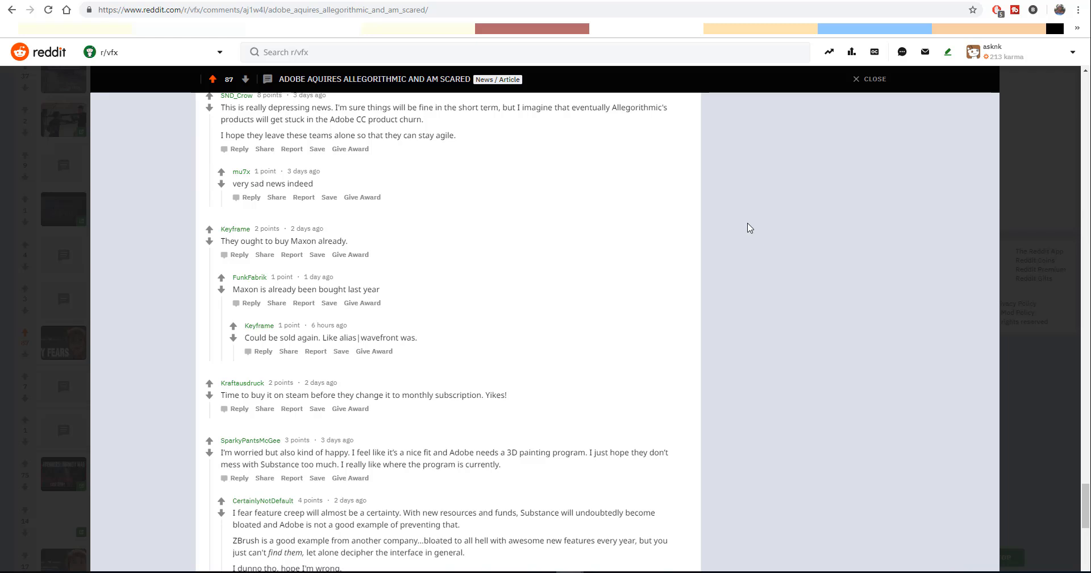
{"action": "scroll", "scroll_direction": "down", "scroll_amount": 3}
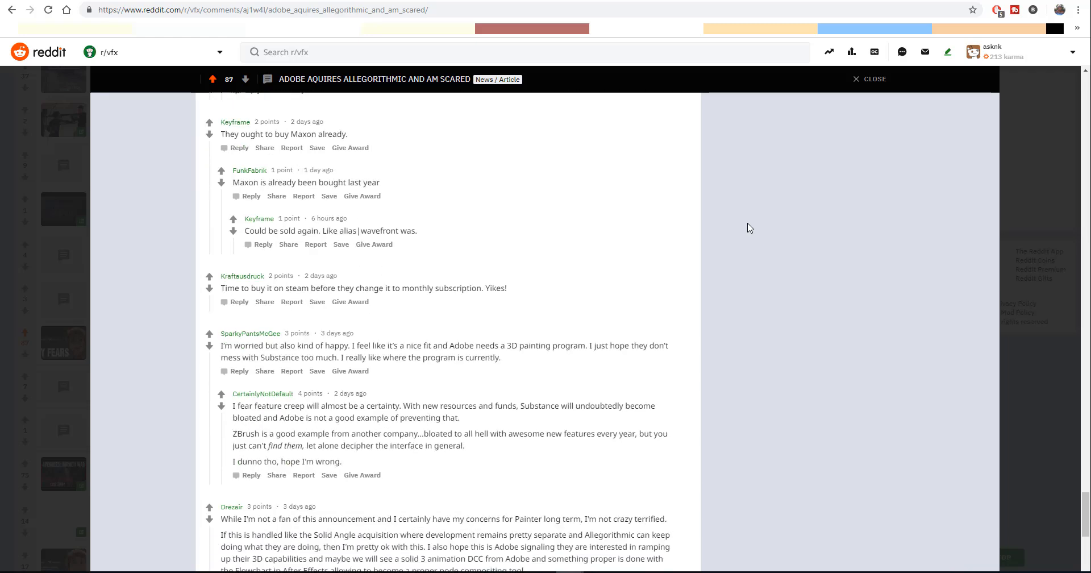
{"action": "scroll", "scroll_direction": "down", "scroll_amount": 3}
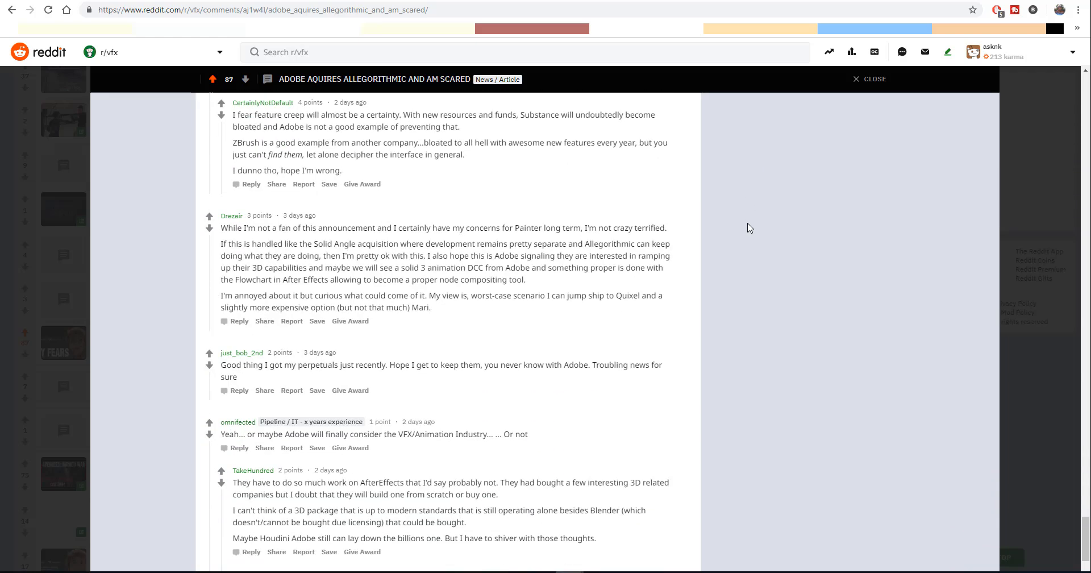
{"action": "scroll", "scroll_direction": "down", "scroll_amount": 3}
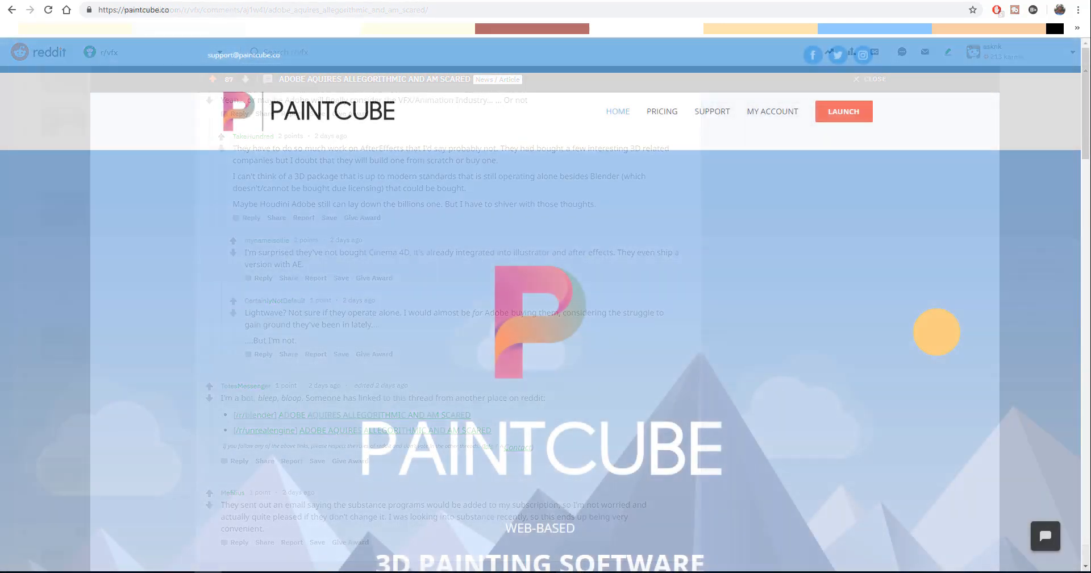
- Scroll the paintcube.co homepage through its tool icons, feature list and dinosaur screenshots
{"action": "left_click", "coordinate": [875, 79]}
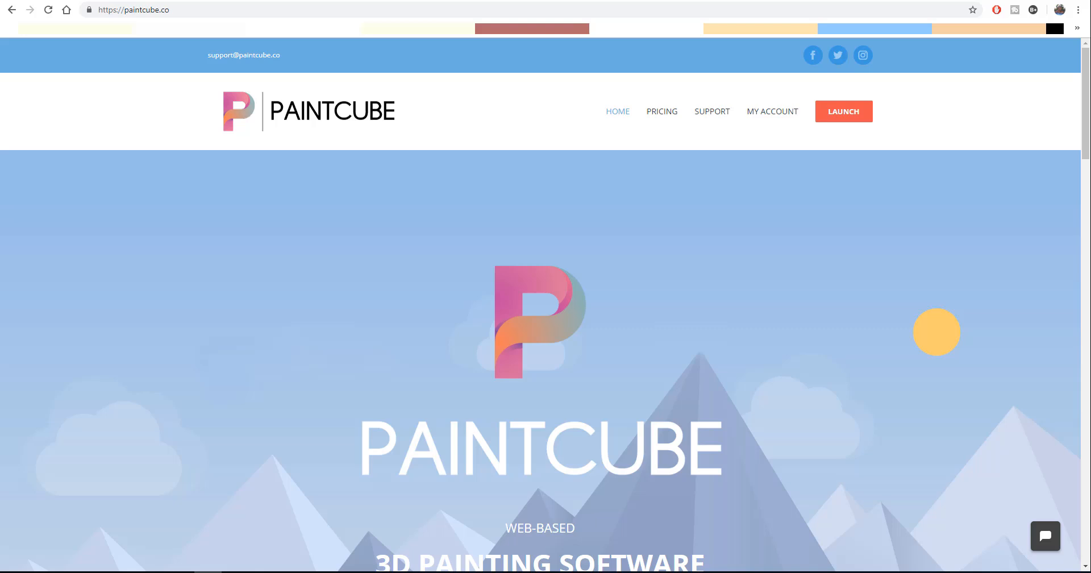
{"action": "scroll", "scroll_direction": "down", "scroll_amount": 3}
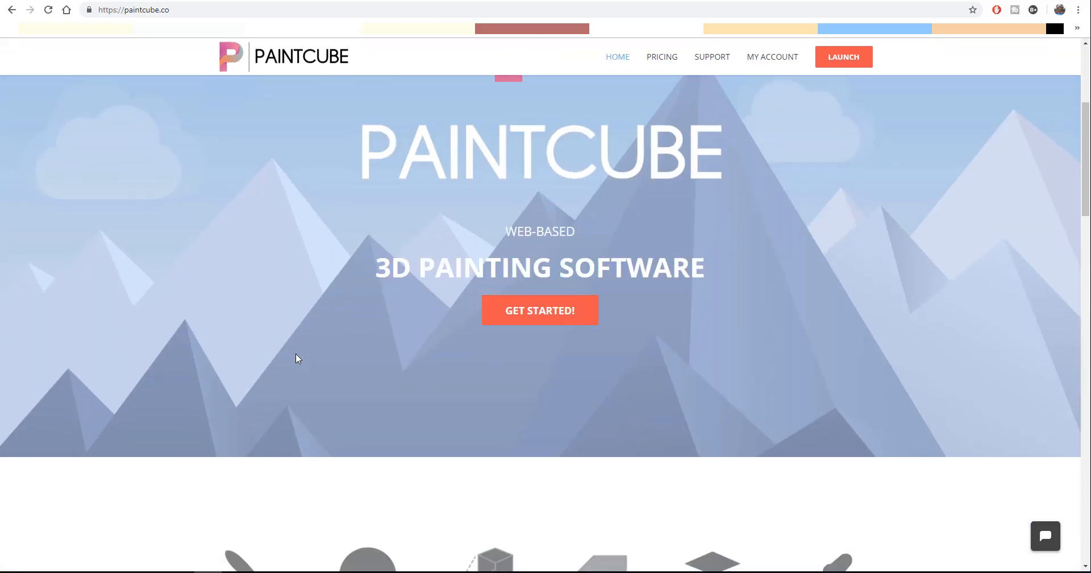
{"action": "scroll", "scroll_direction": "down", "scroll_amount": 3}
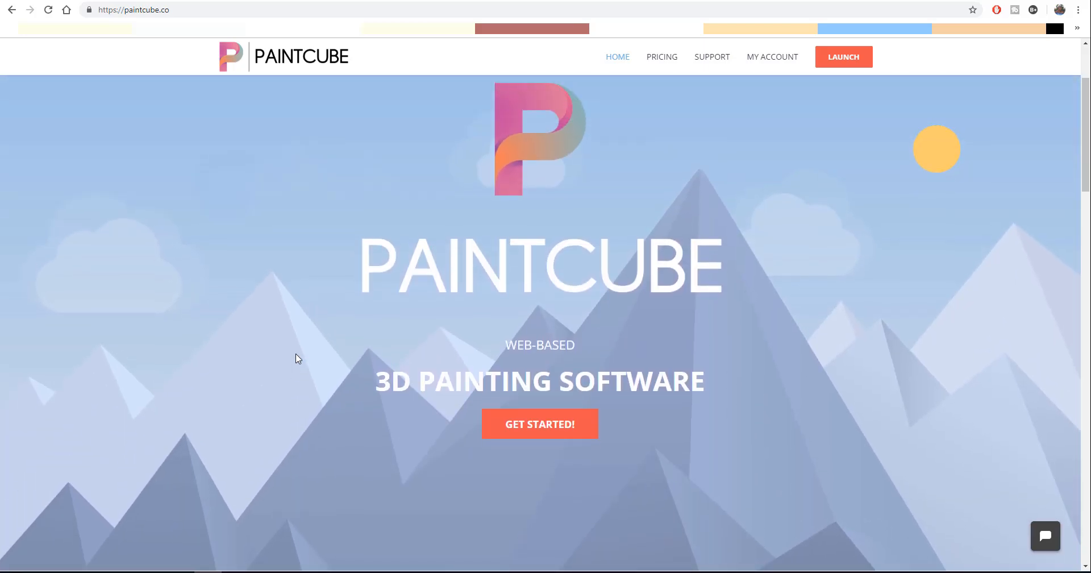
{"action": "scroll", "scroll_direction": "down", "scroll_amount": 3}
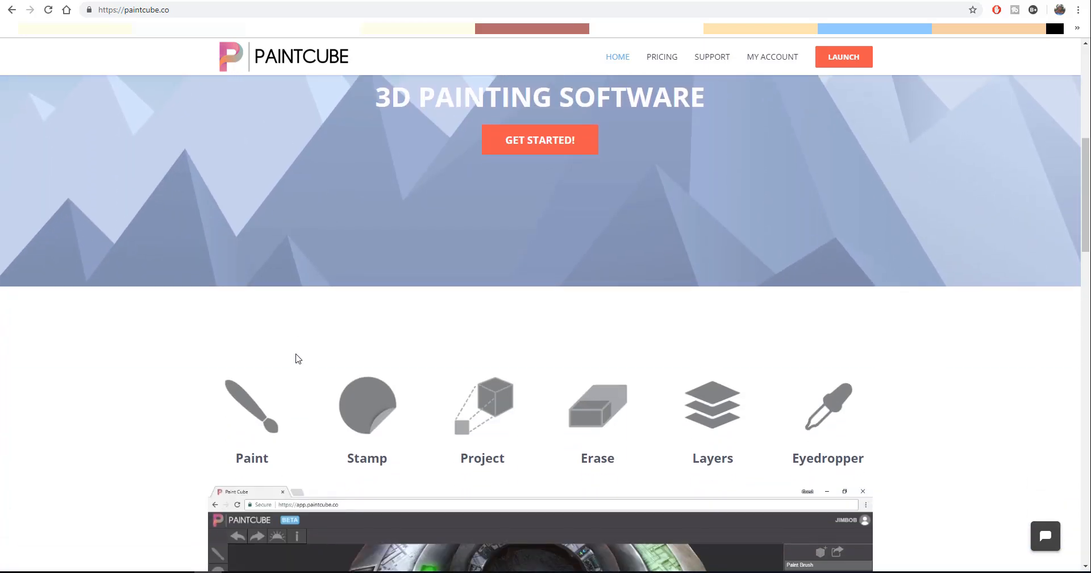
{"action": "scroll", "scroll_direction": "down", "scroll_amount": 3}
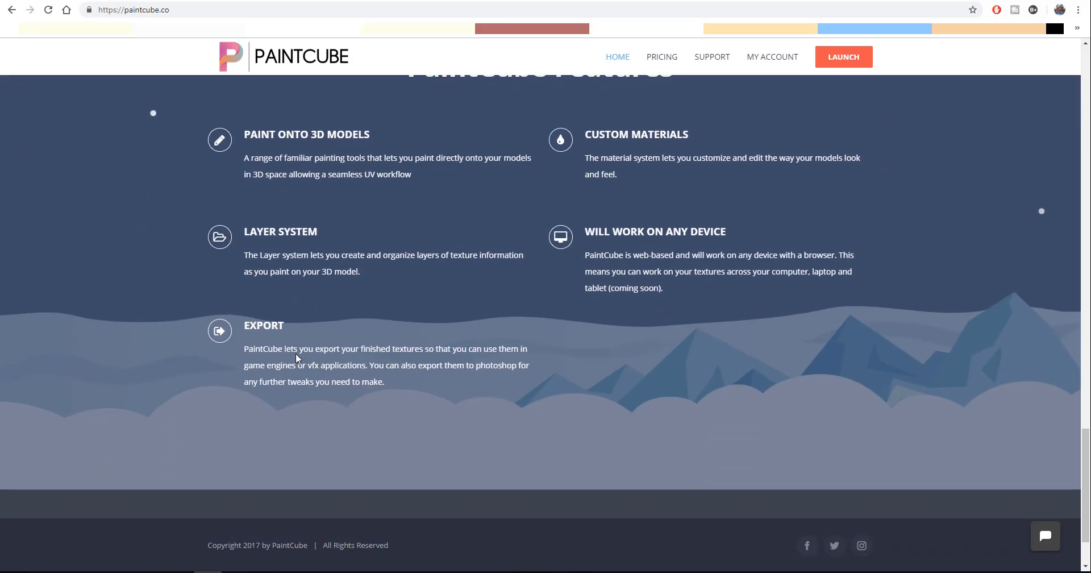
{"action": "scroll", "scroll_direction": "up", "scroll_amount": 3}
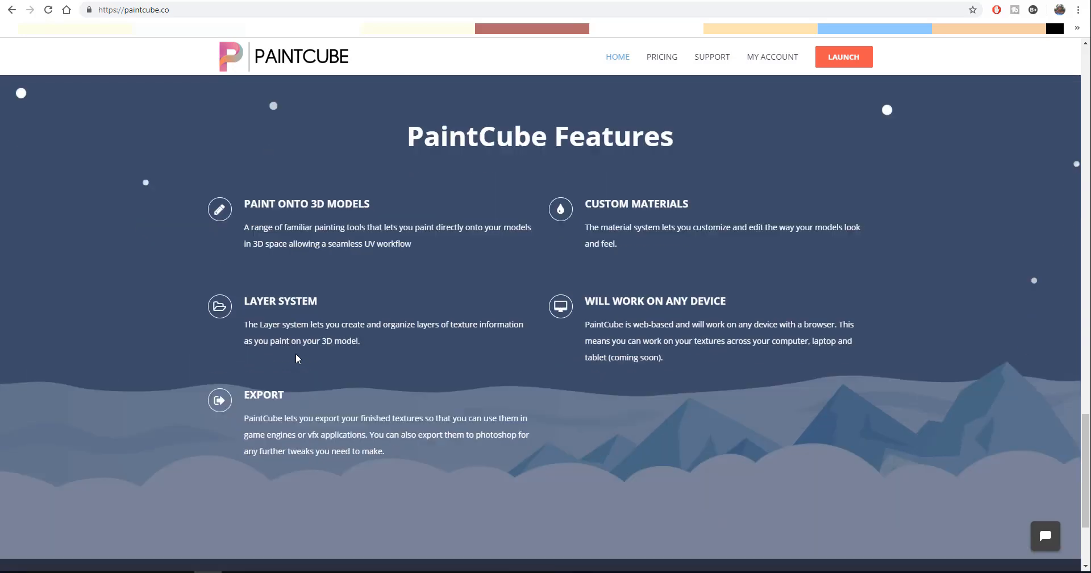
{"action": "scroll", "scroll_direction": "down", "scroll_amount": 3}
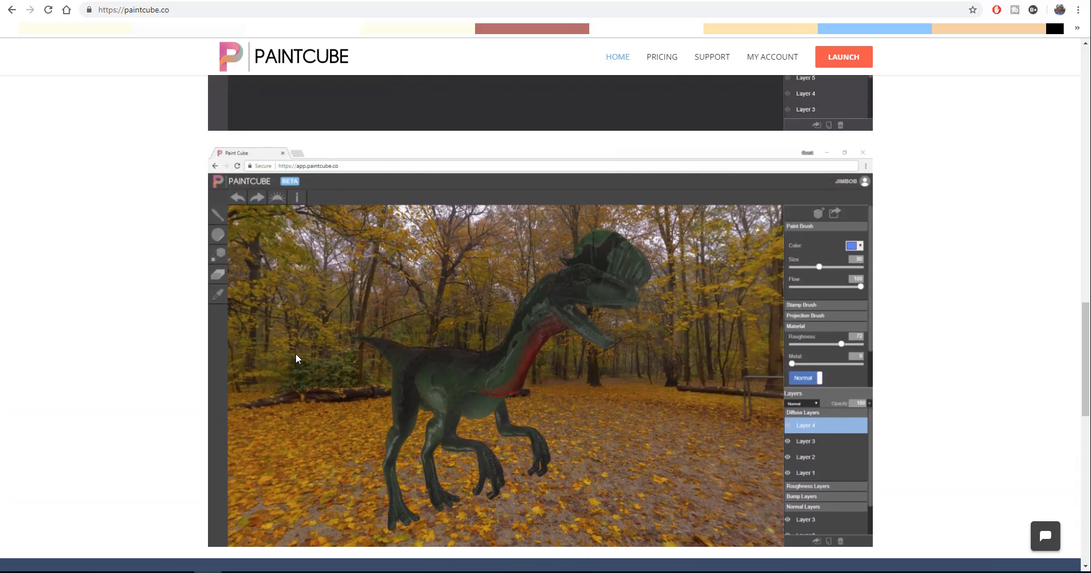
{"action": "scroll", "scroll_direction": "down", "scroll_amount": 3}
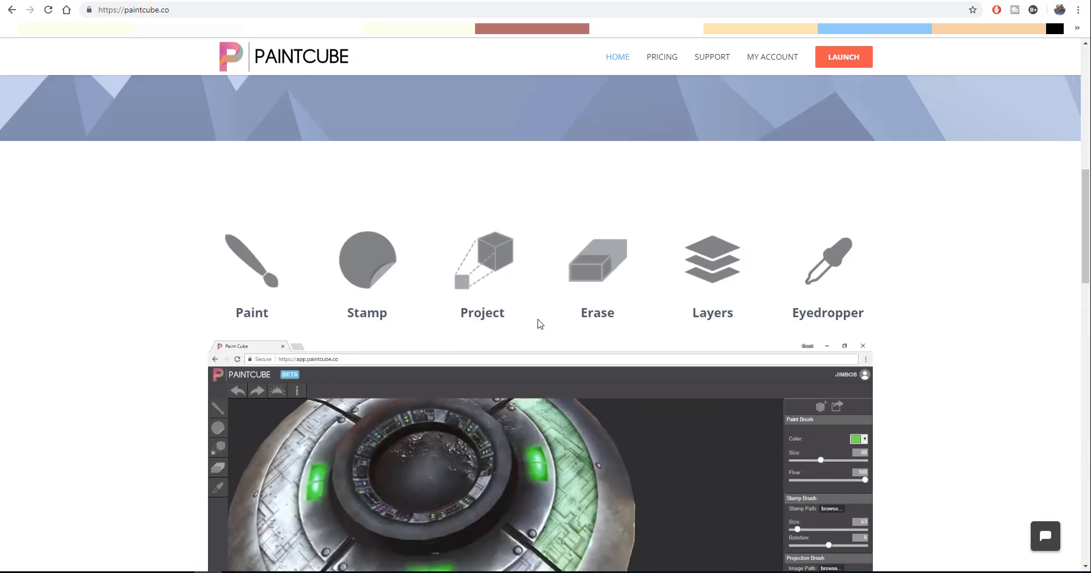
{"action": "scroll", "scroll_direction": "down", "scroll_amount": 3}
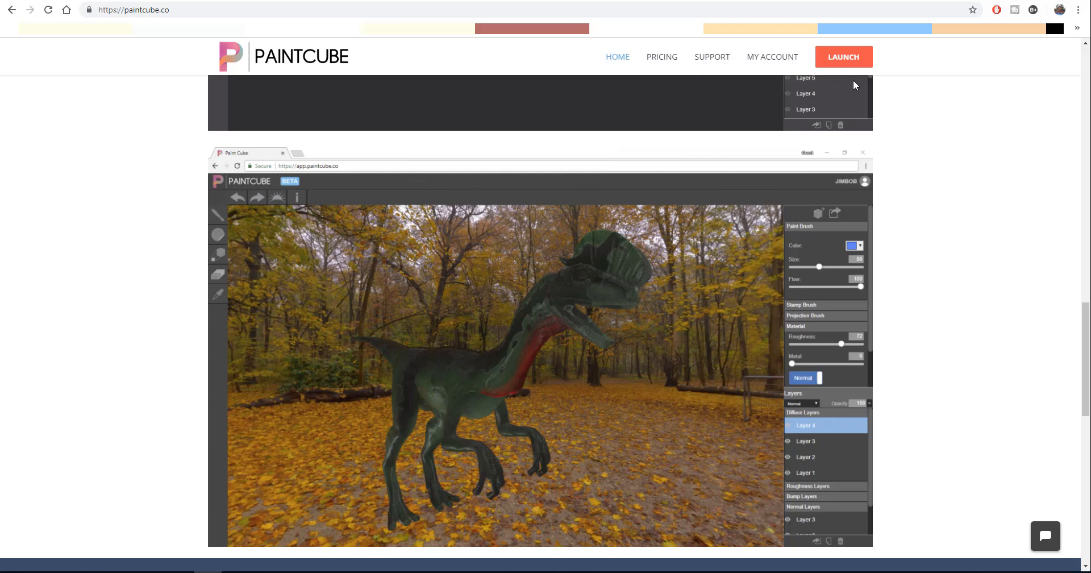
{"action": "mouse_move", "coordinate": [738, 107]}
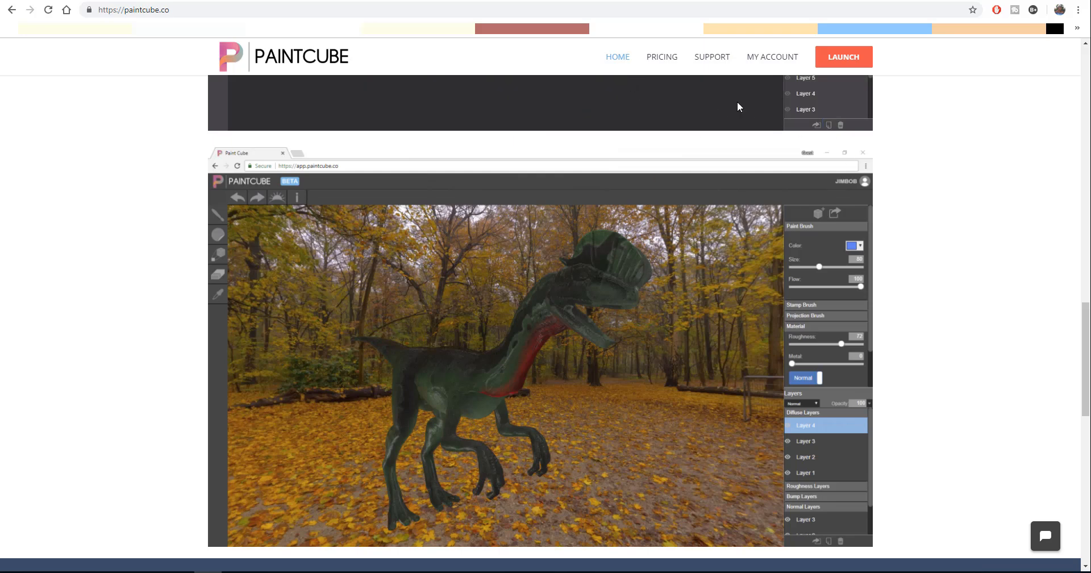
{"action": "mouse_move", "coordinate": [686, 77]}
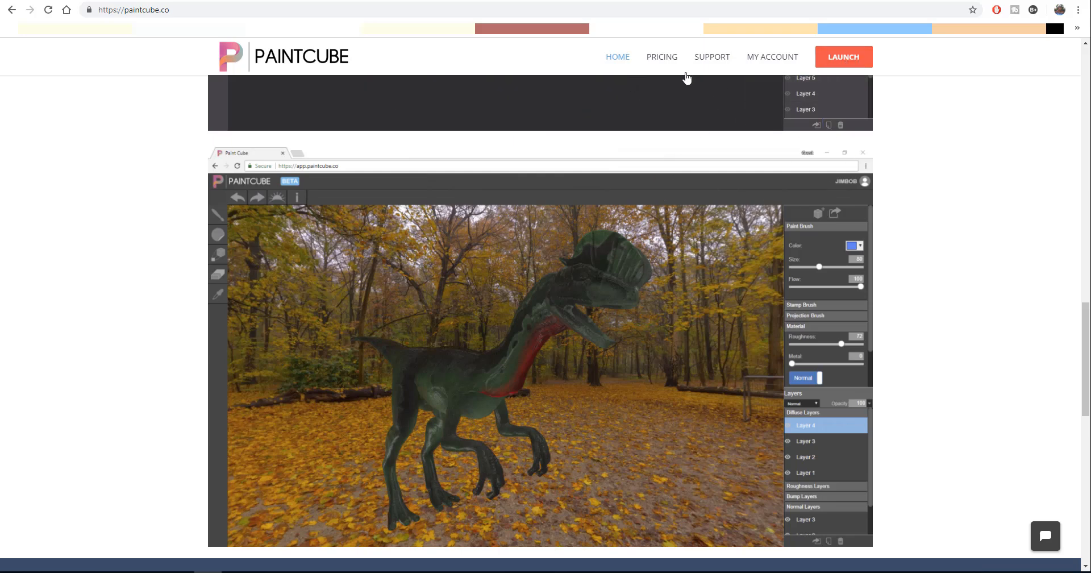
- View the Pricing page with the Free Trial, $7 monthly and $50 yearly plan cards
{"action": "left_click", "coordinate": [661, 56]}
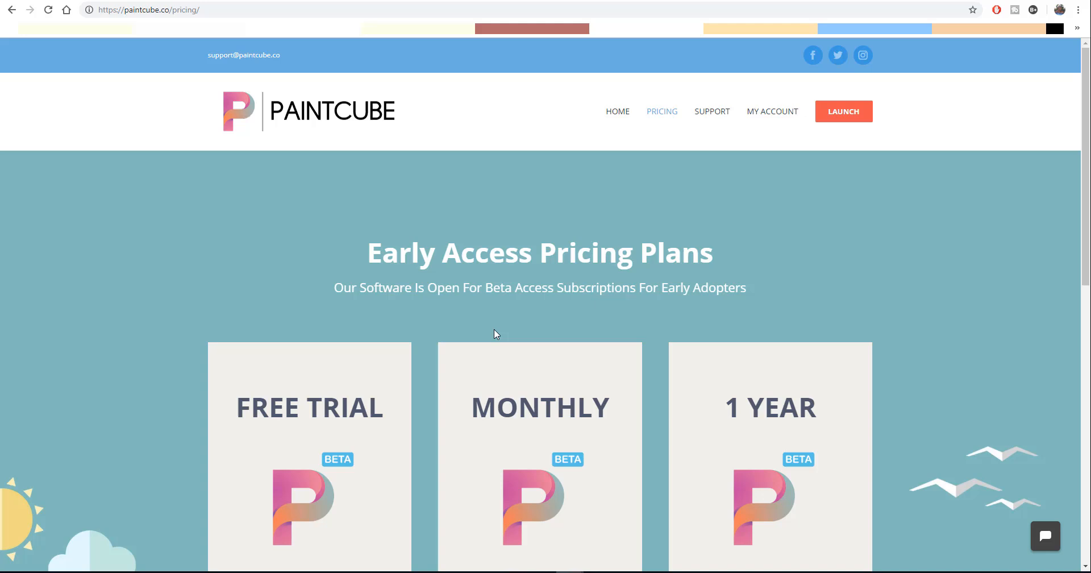
{"action": "scroll", "scroll_direction": "down", "scroll_amount": 3}
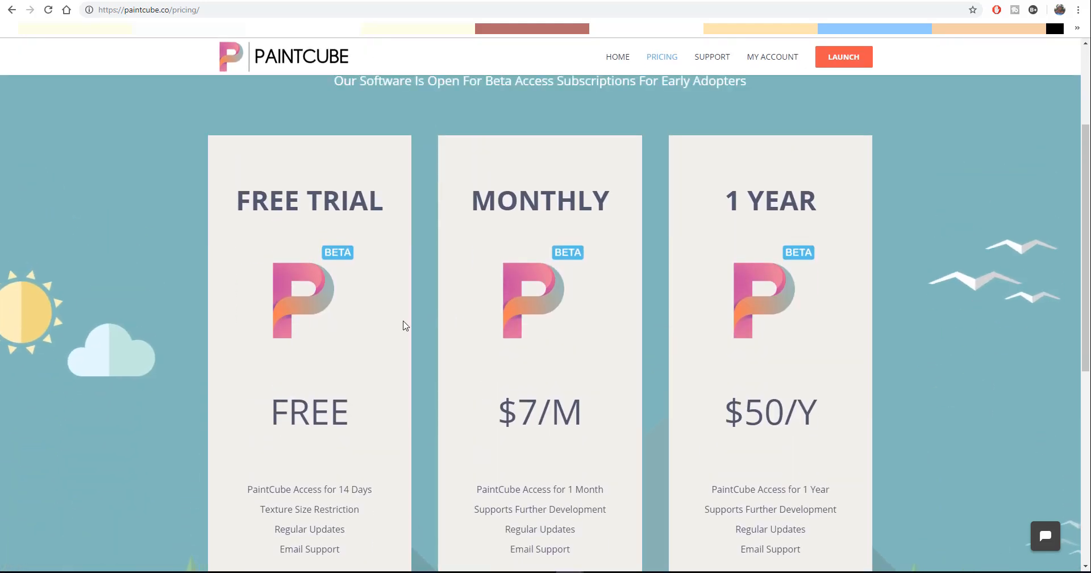
{"action": "scroll", "scroll_direction": "down", "scroll_amount": 3}
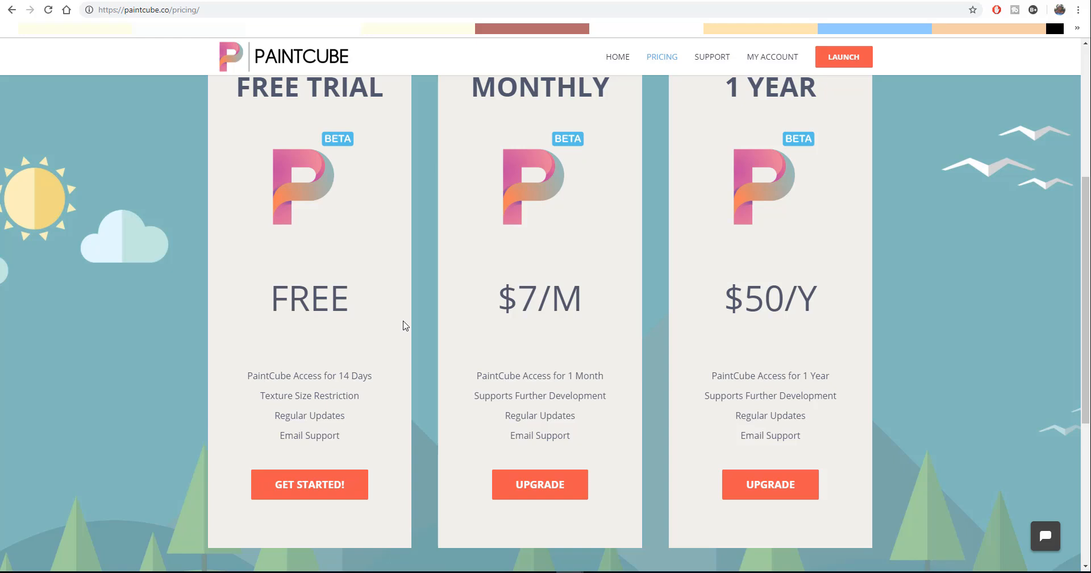
{"action": "mouse_move", "coordinate": [727, 423]}
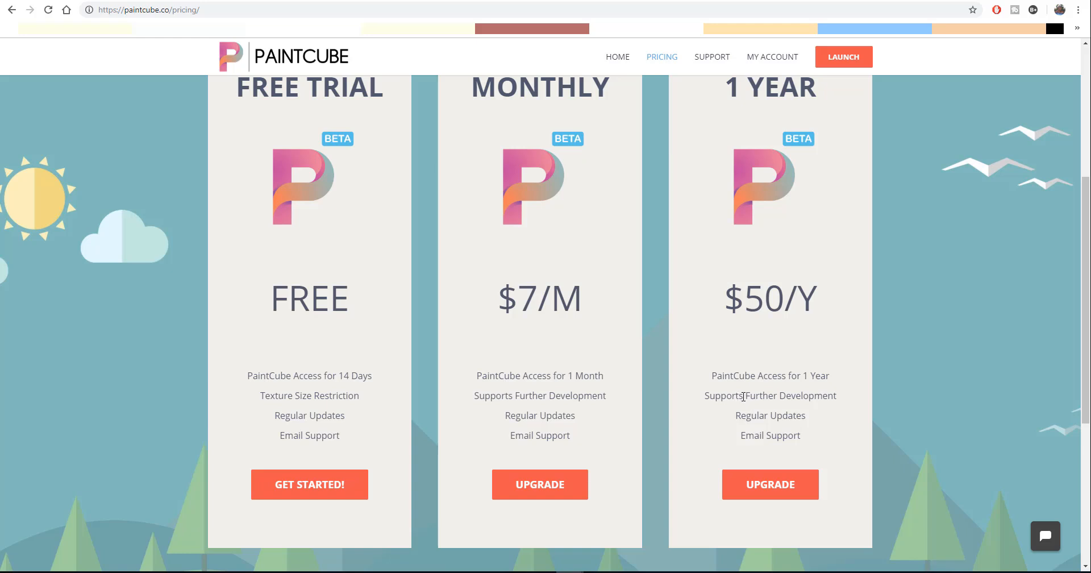
{"action": "mouse_move", "coordinate": [529, 459]}
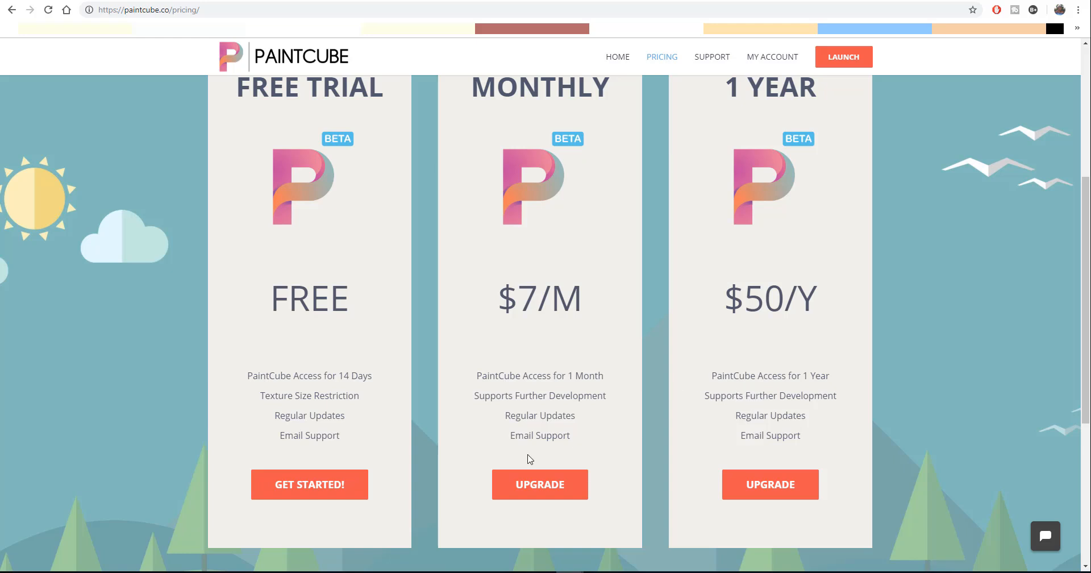
{"action": "mouse_move", "coordinate": [543, 262]}
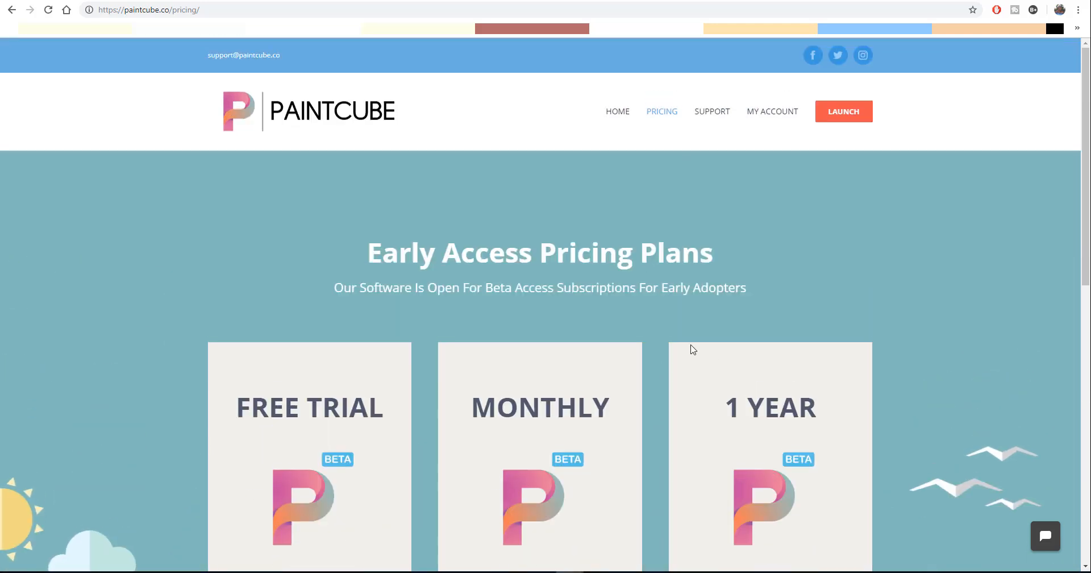
{"action": "mouse_move", "coordinate": [619, 280]}
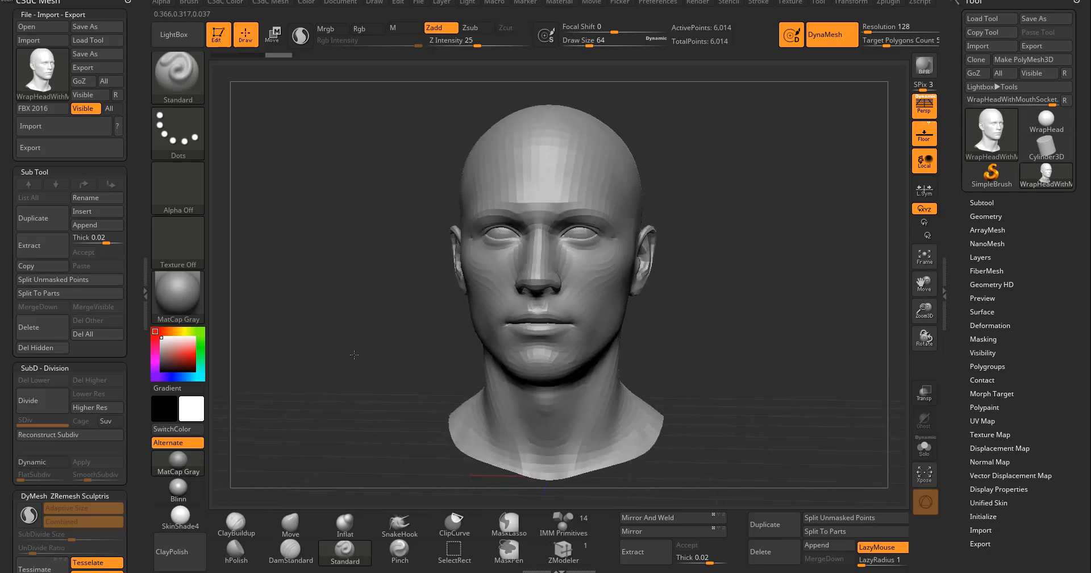
- Orbit the head to its profile, glance at the ZPlugin list, then return to the browser
{"action": "left_click_drag", "start_coordinate": [355, 355], "coordinate": [495, 401]}
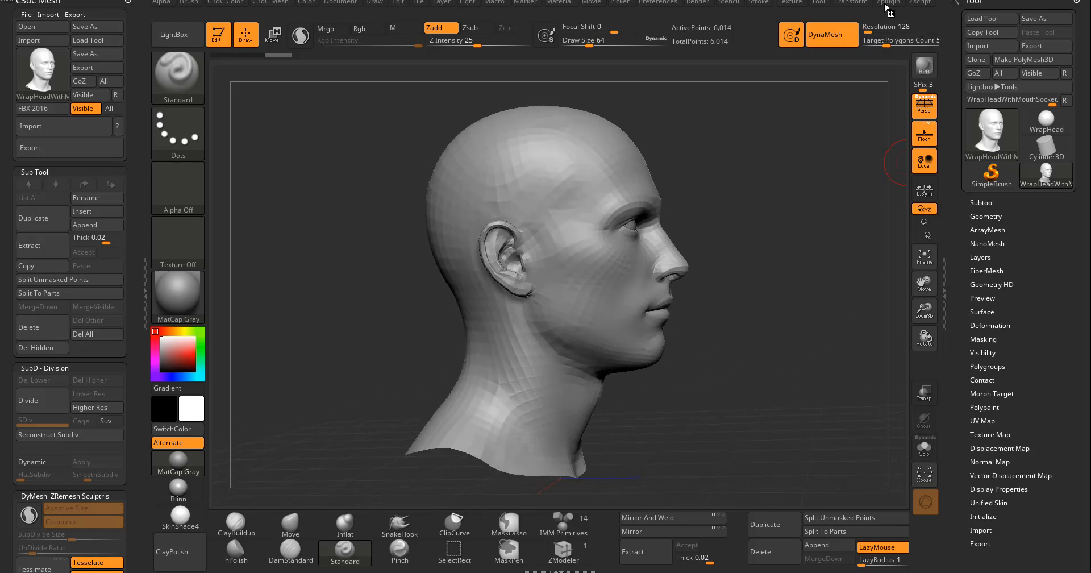
{"action": "left_click", "coordinate": [889, 2]}
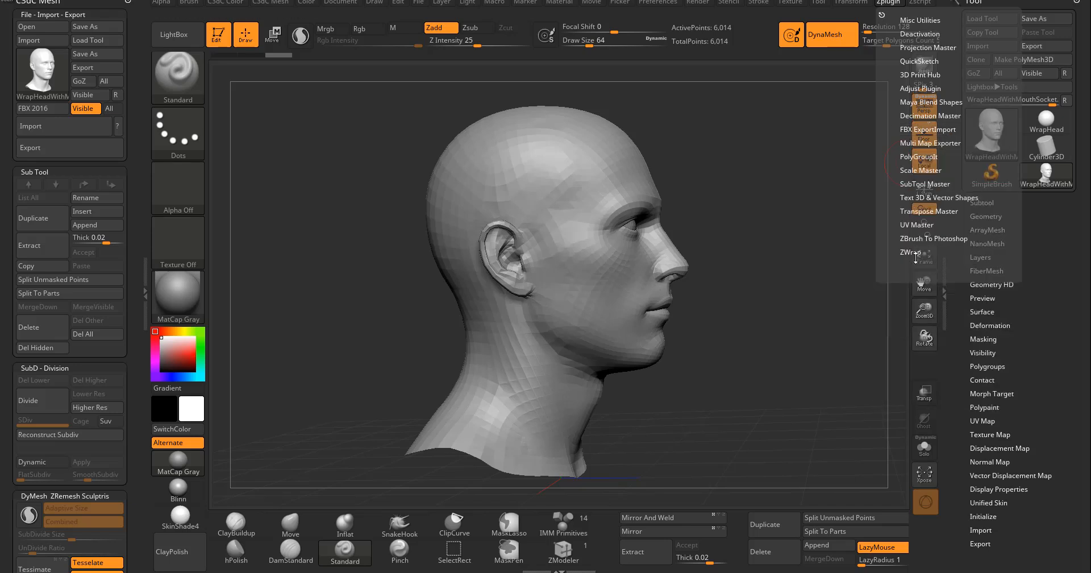
{"action": "left_click", "coordinate": [910, 252]}
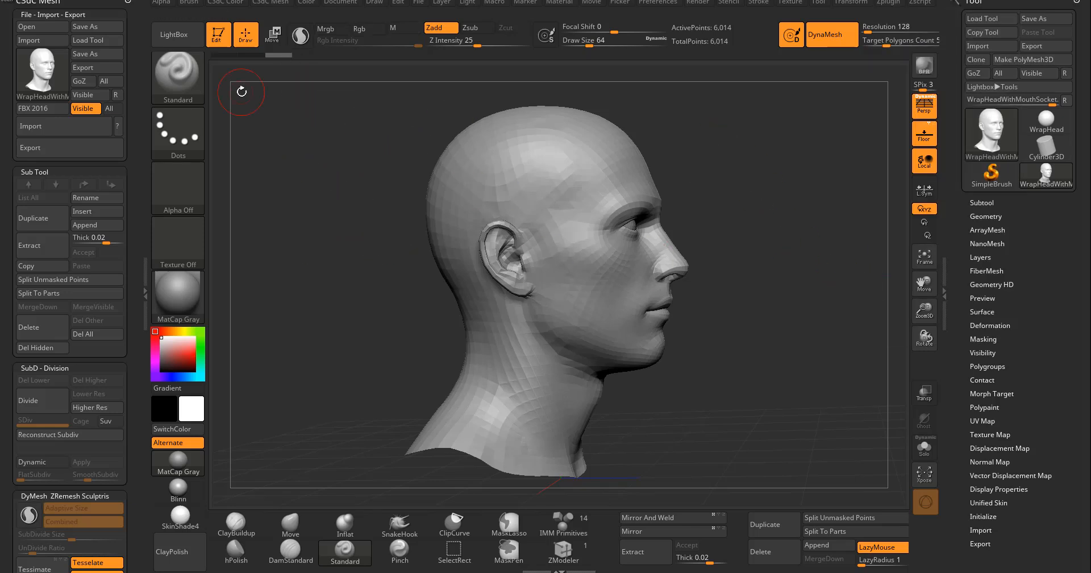
{"action": "left_click", "coordinate": [177, 34]}
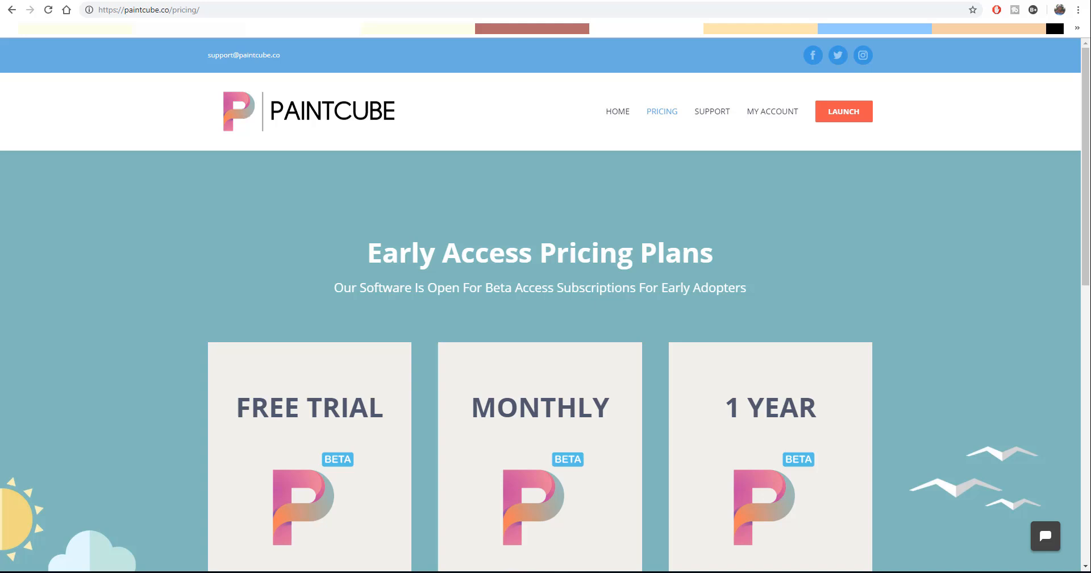
{"action": "mouse_move", "coordinate": [547, 140]}
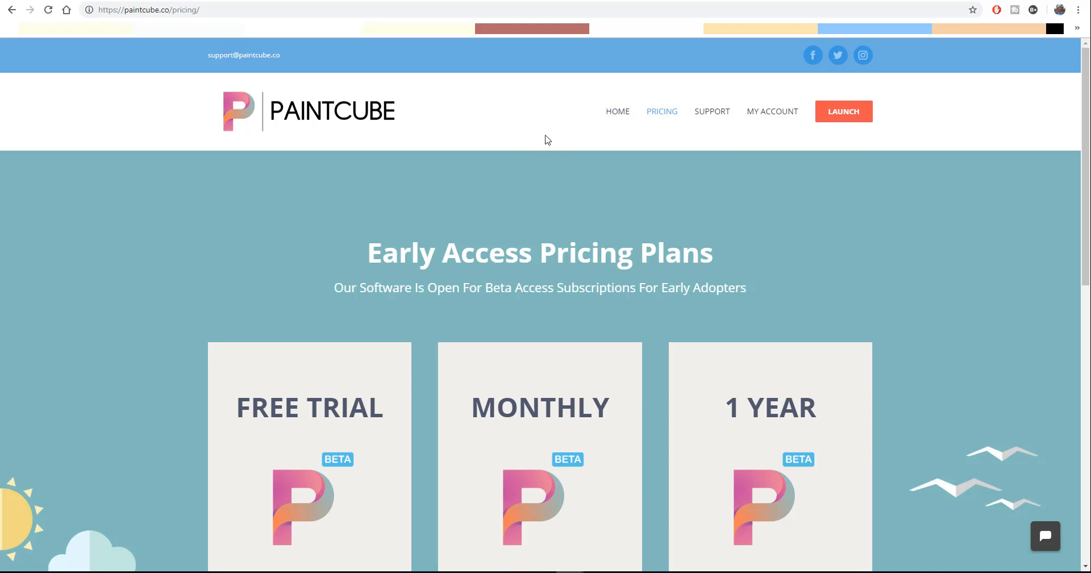
{"action": "mouse_move", "coordinate": [485, 131]}
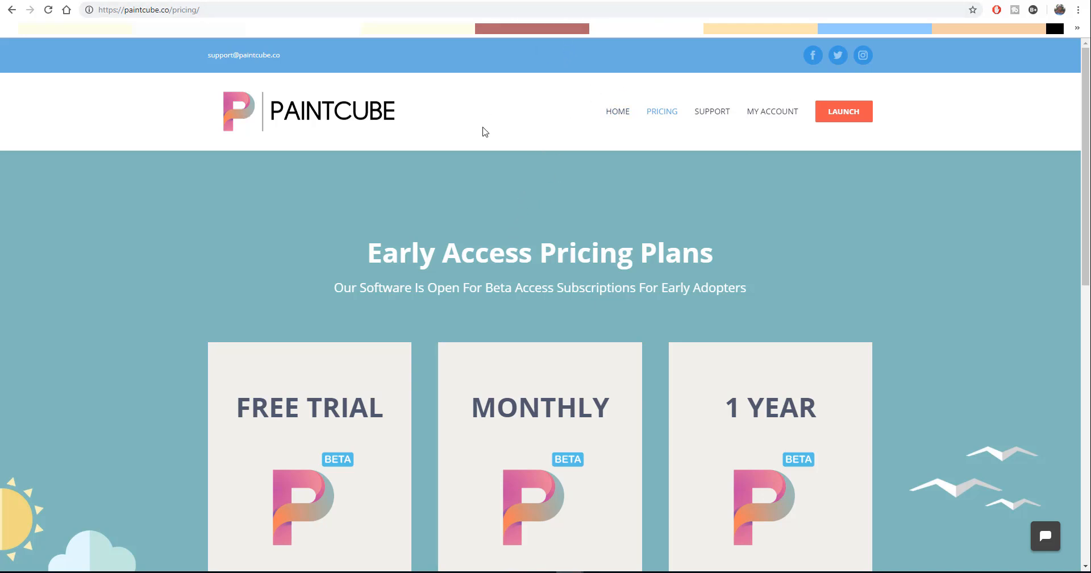
{"action": "mouse_move", "coordinate": [506, 163]}
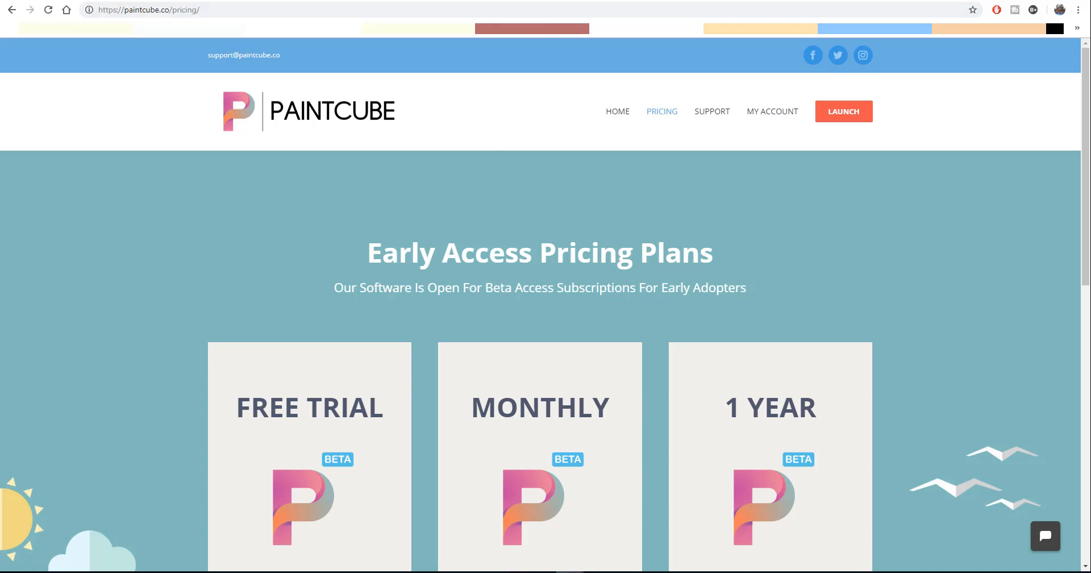
- Launch the PaintCube web app from the header's orange LAUNCH button
{"action": "left_click", "coordinate": [842, 112]}
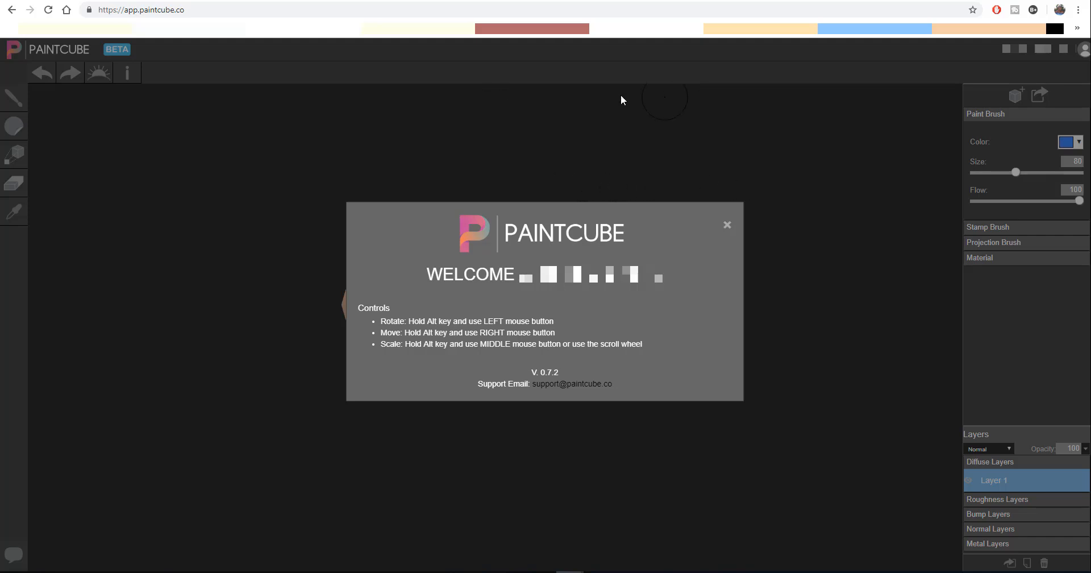
{"action": "mouse_move", "coordinate": [86, 154]}
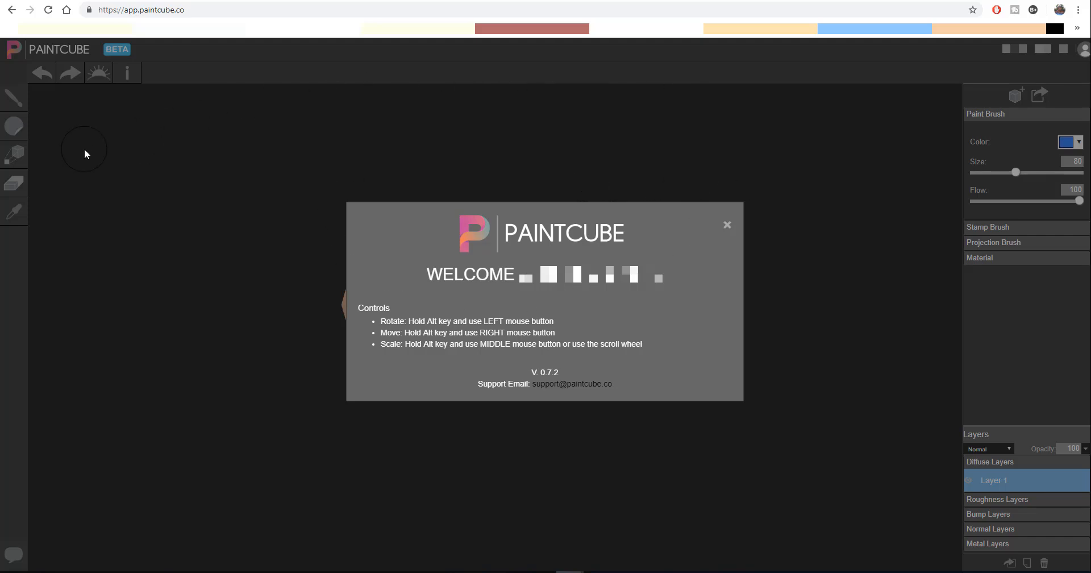
{"action": "mouse_move", "coordinate": [287, 209]}
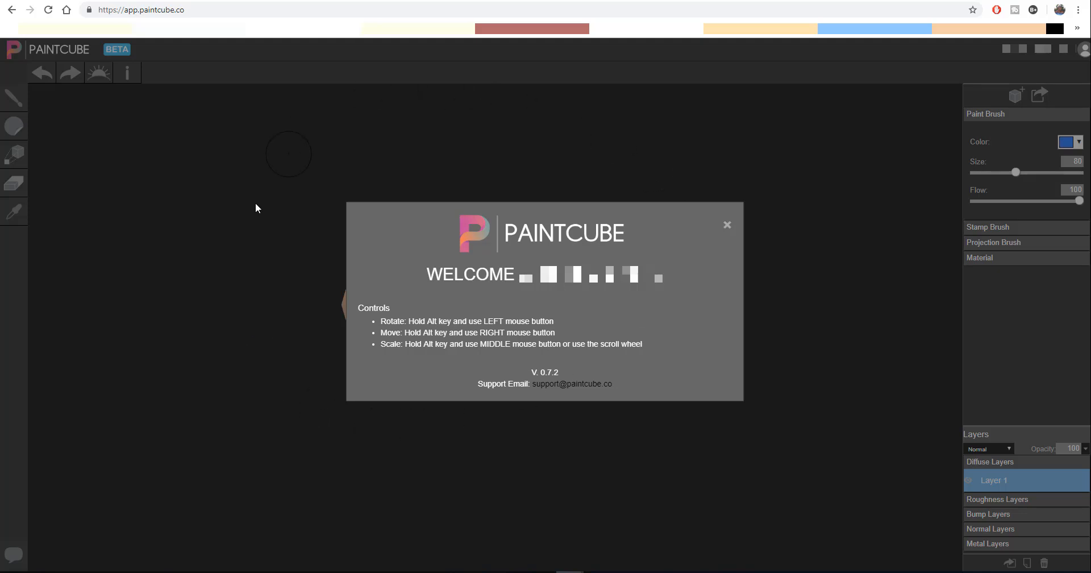
{"action": "mouse_move", "coordinate": [760, 301]}
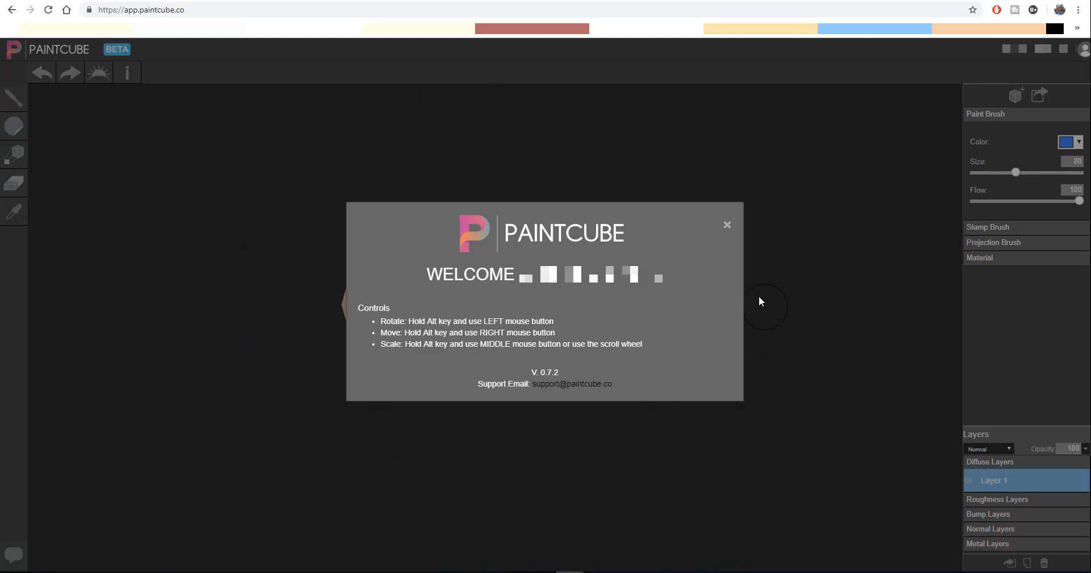
{"action": "mouse_move", "coordinate": [692, 297]}
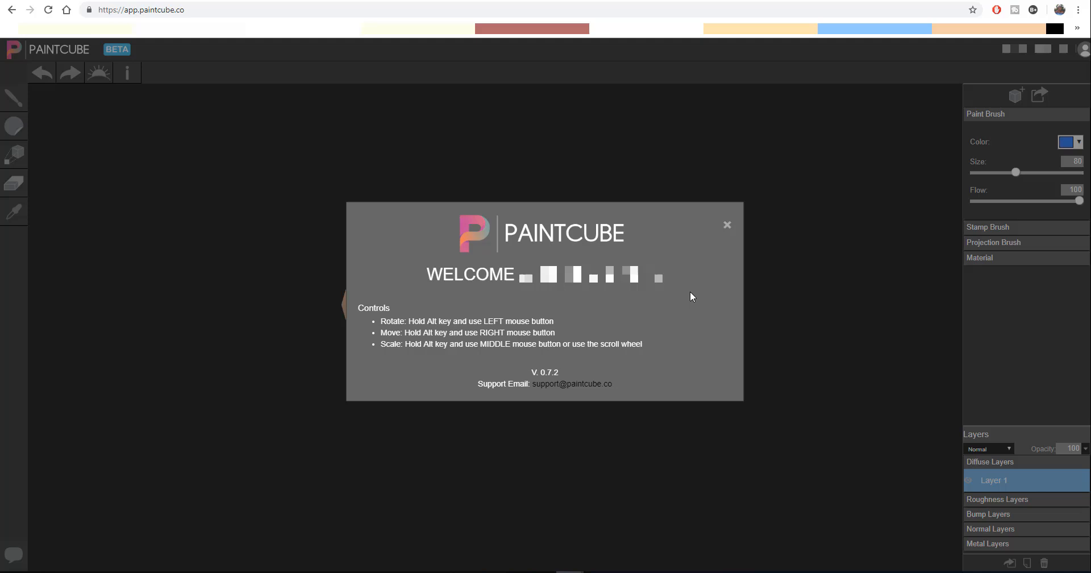
{"action": "mouse_move", "coordinate": [692, 299]}
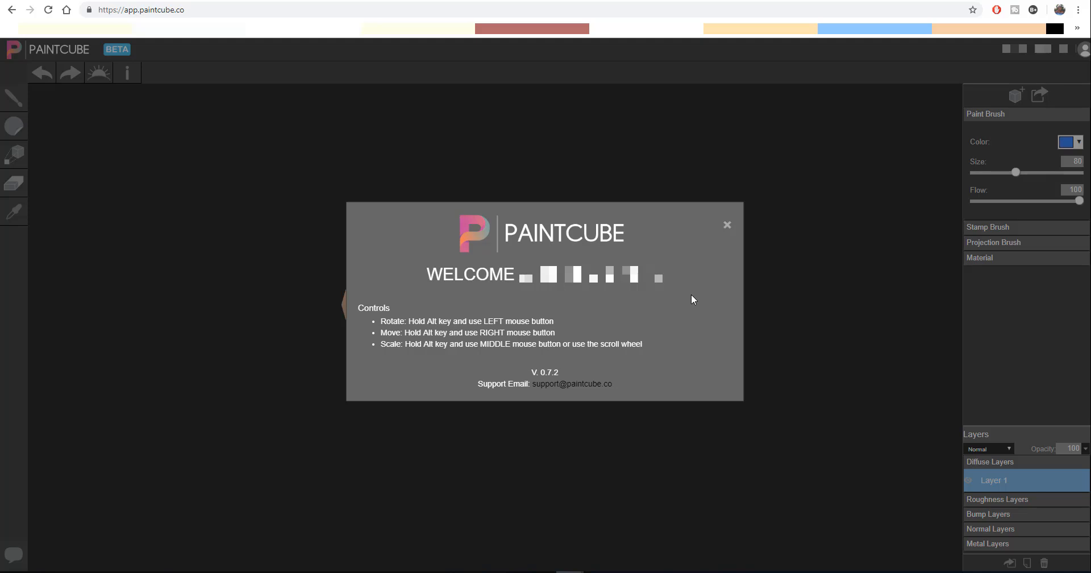
{"action": "mouse_move", "coordinate": [691, 275]}
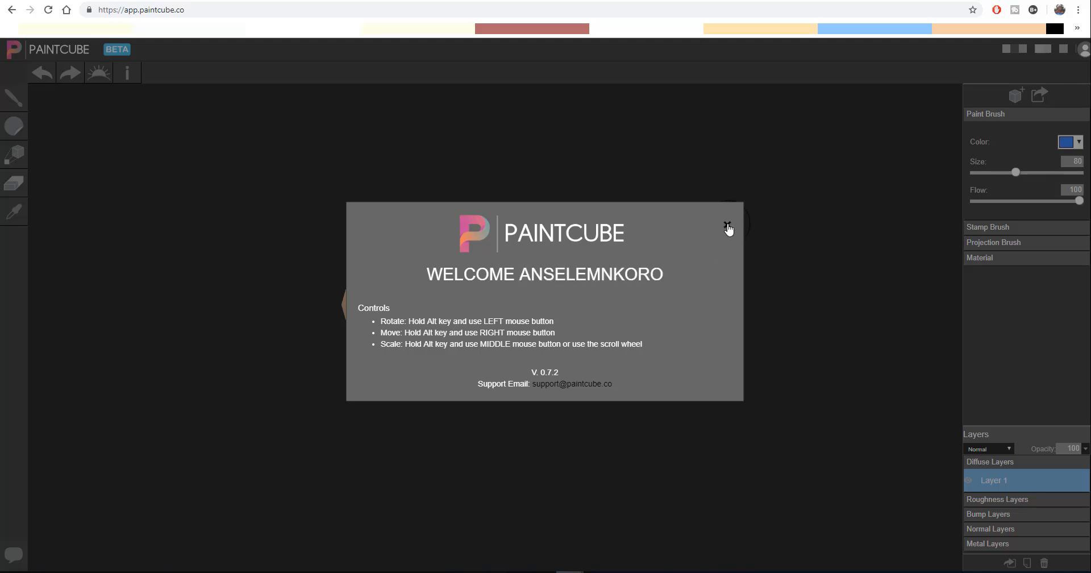
- Close the beta Welcome dialog to reveal the workspace with the default torus
{"action": "left_click", "coordinate": [728, 228]}
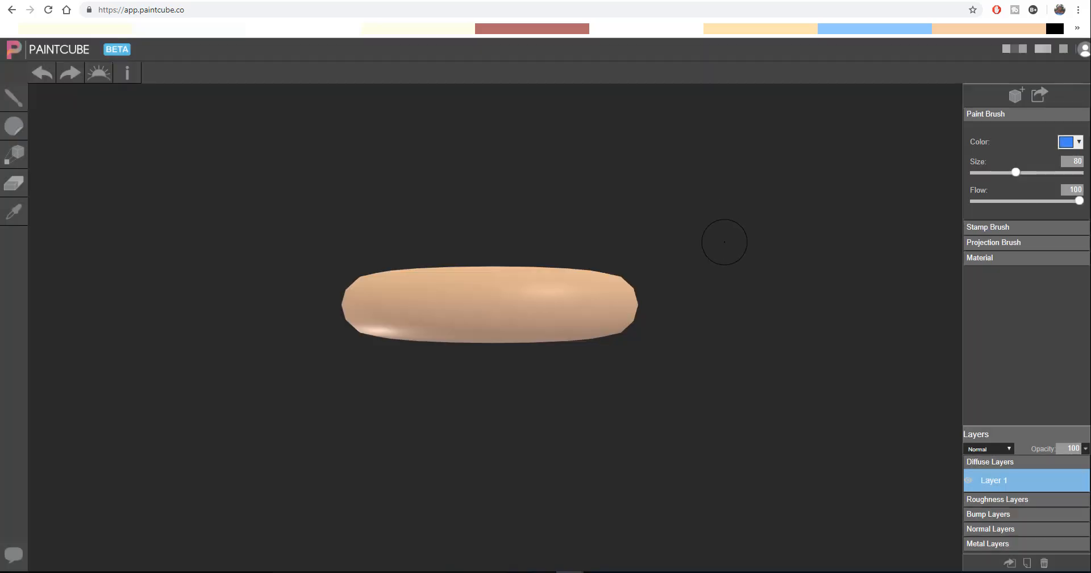
{"action": "mouse_move", "coordinate": [715, 240]}
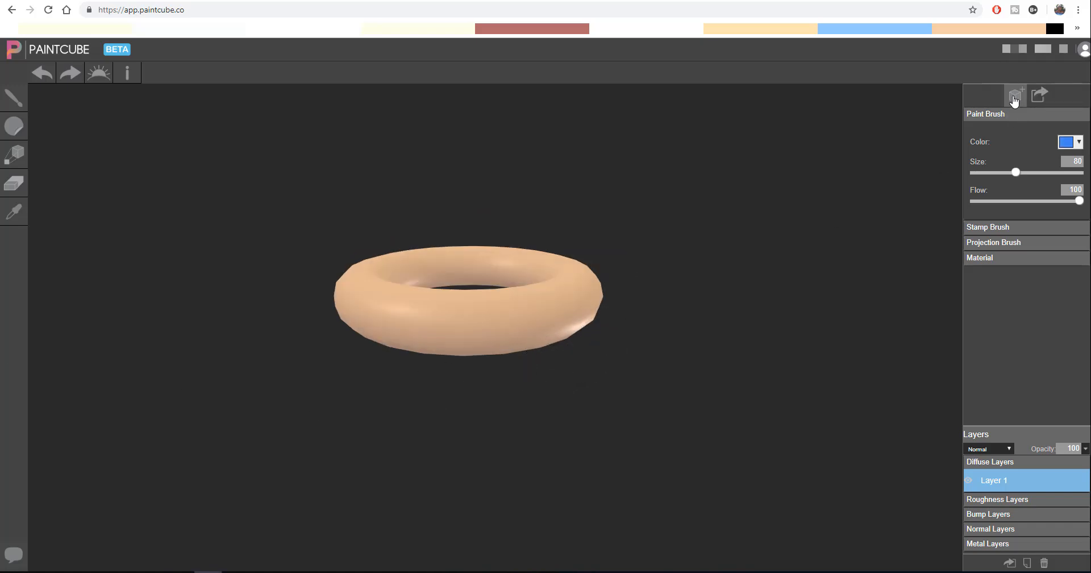
{"action": "mouse_move", "coordinate": [1037, 96]}
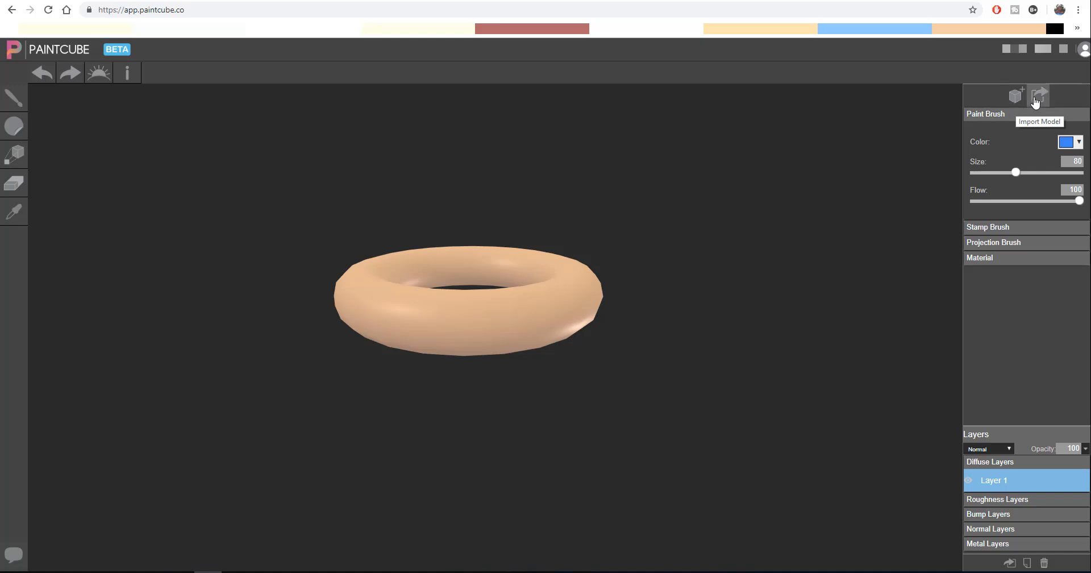
{"action": "mouse_move", "coordinate": [1039, 97]}
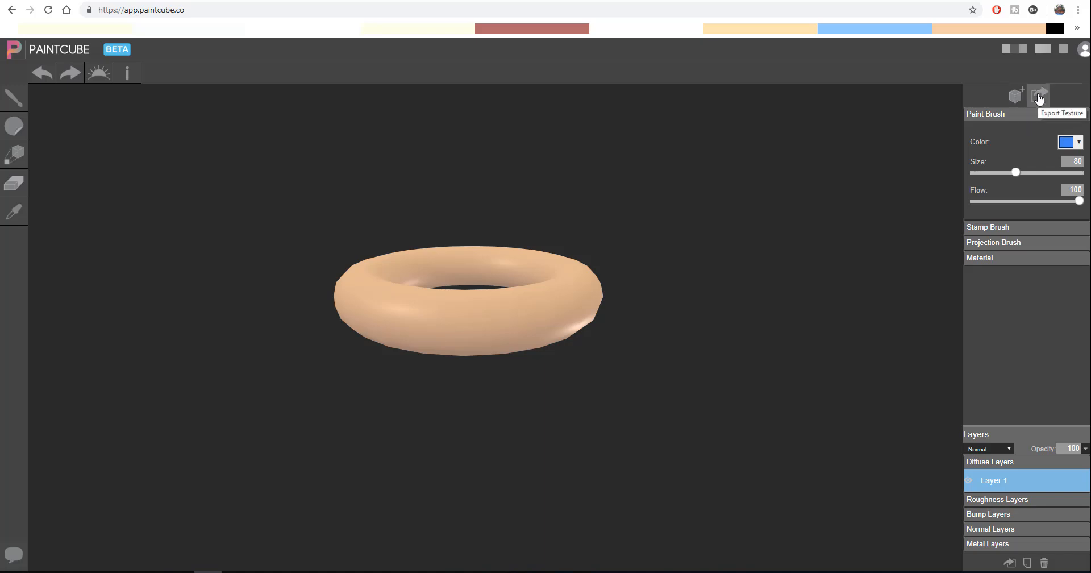
{"action": "mouse_move", "coordinate": [882, 242]}
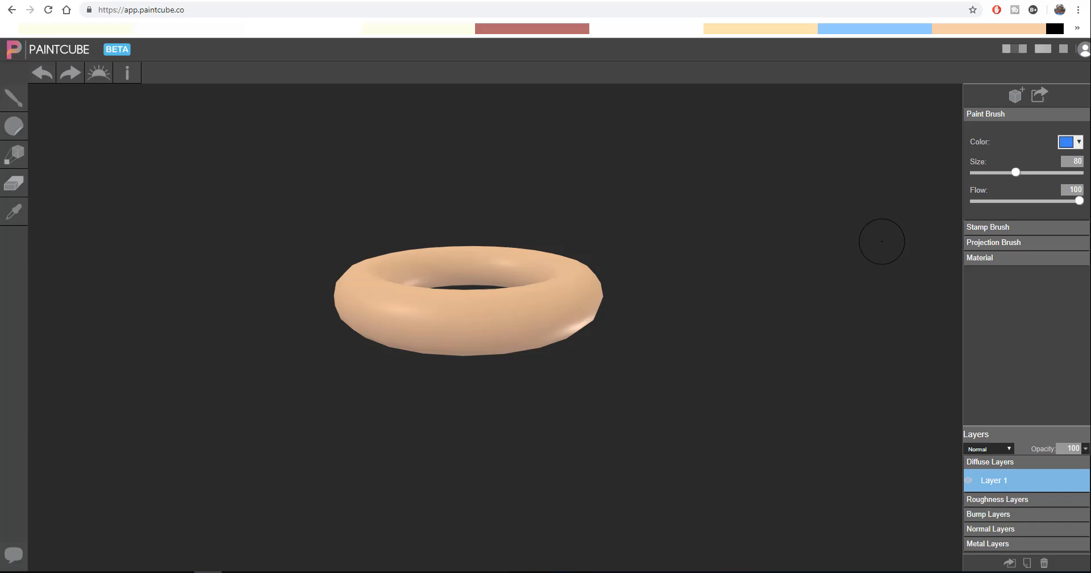
{"action": "left_click", "coordinate": [993, 242]}
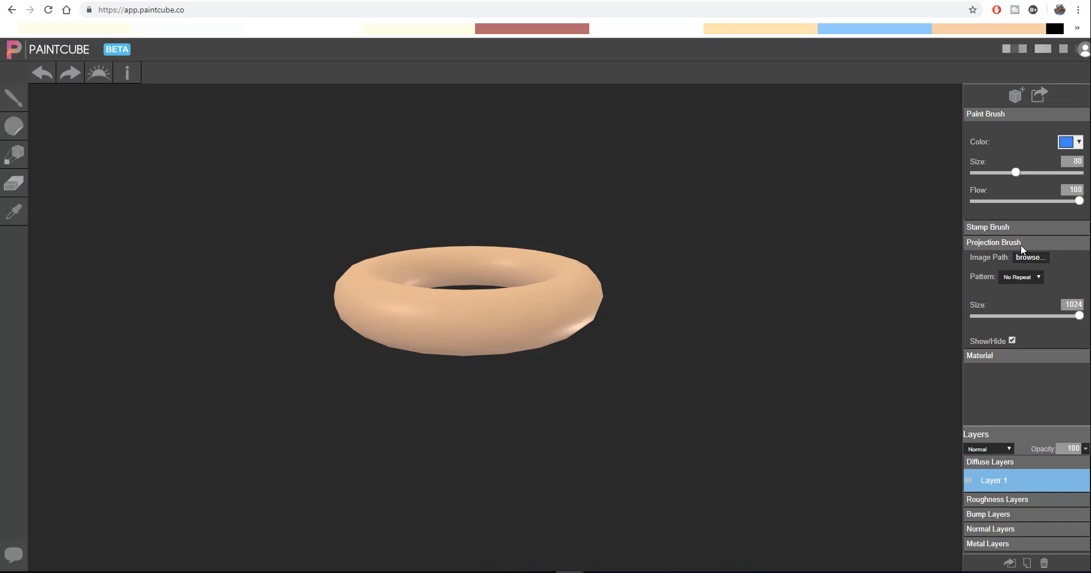
{"action": "left_click", "coordinate": [987, 227]}
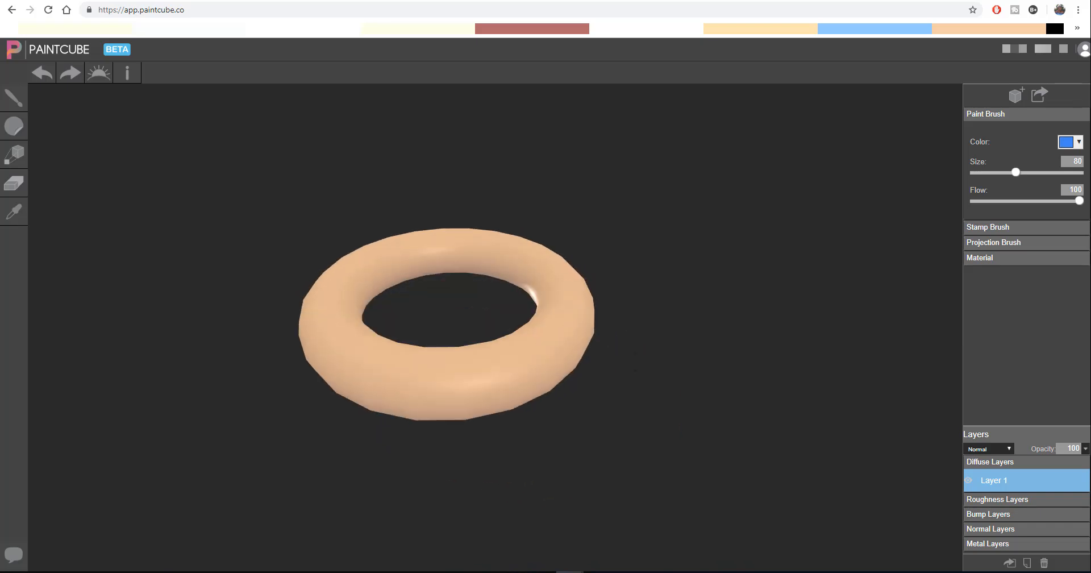
{"action": "left_click_drag", "start_coordinate": [446, 323], "coordinate": [681, 389]}
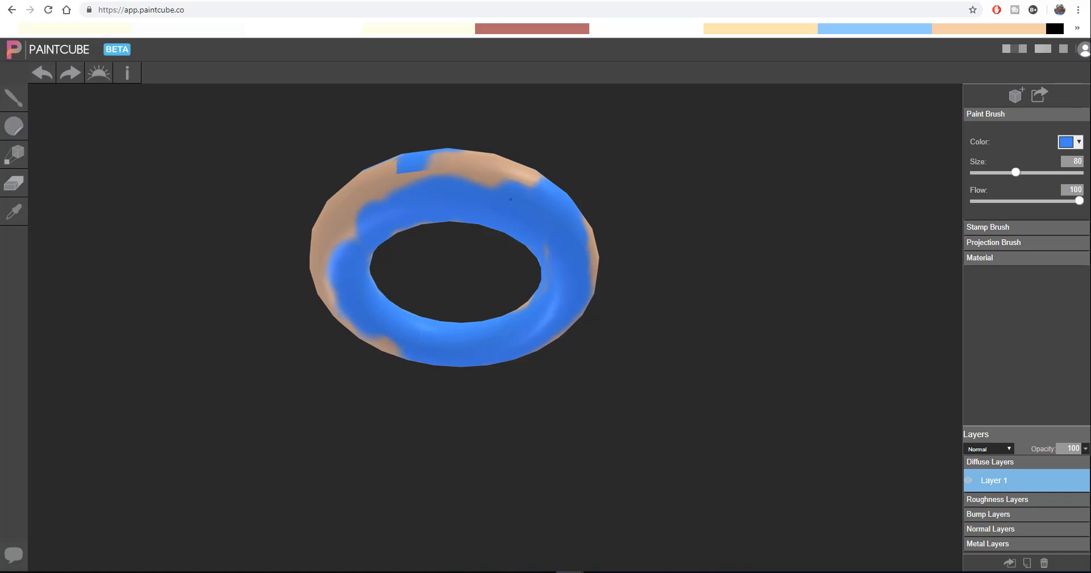
- Paint blue strokes on the torus and orbit it to reach unpainted areas
{"action": "left_click", "coordinate": [451, 163]}
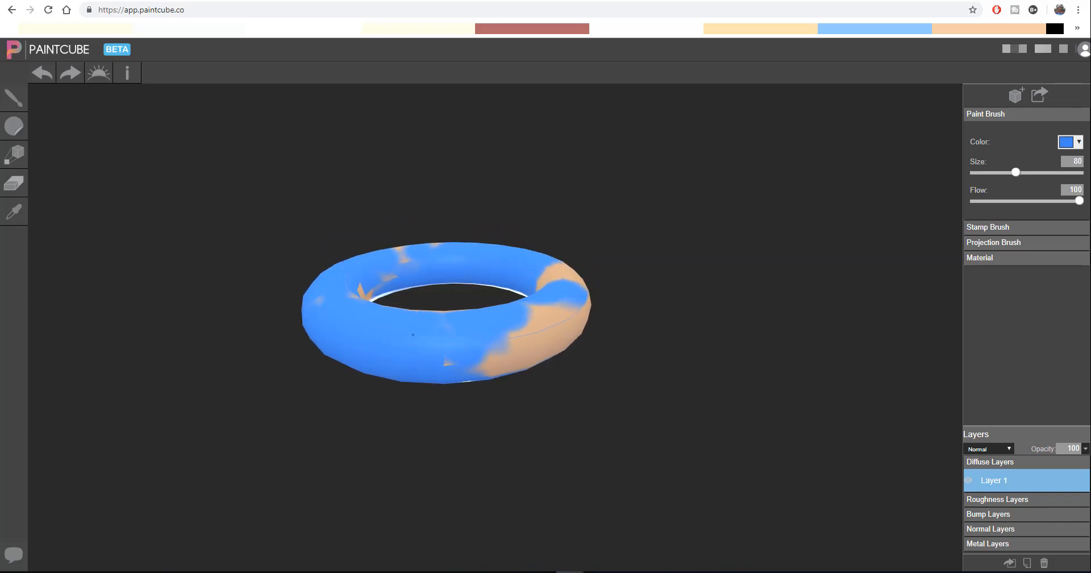
{"action": "left_click_drag", "start_coordinate": [445, 313], "coordinate": [547, 397]}
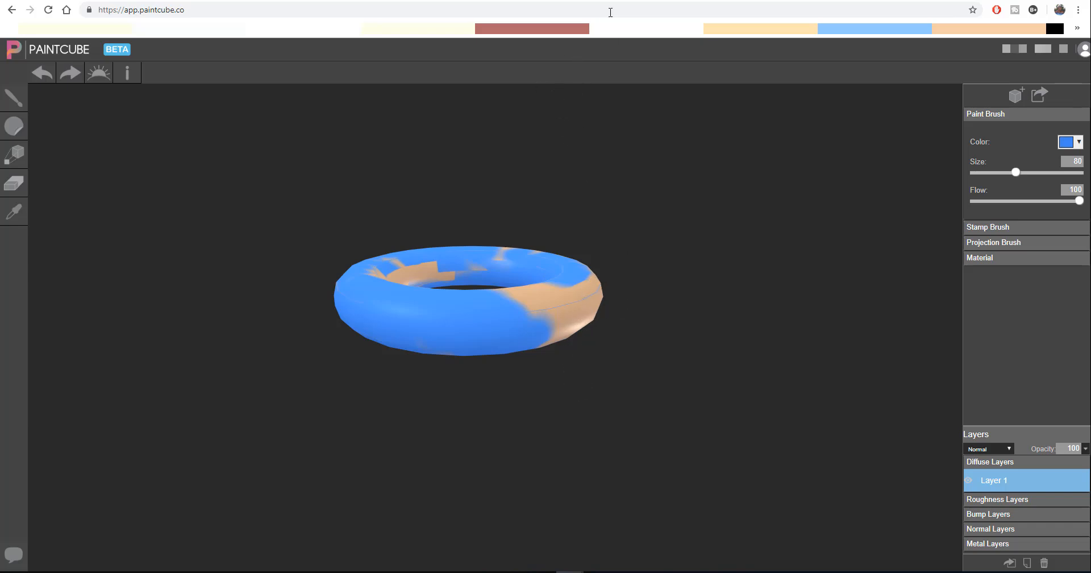
- Load the male head model, try a blue forehead stroke and undo it
{"action": "left_click", "coordinate": [1015, 96]}
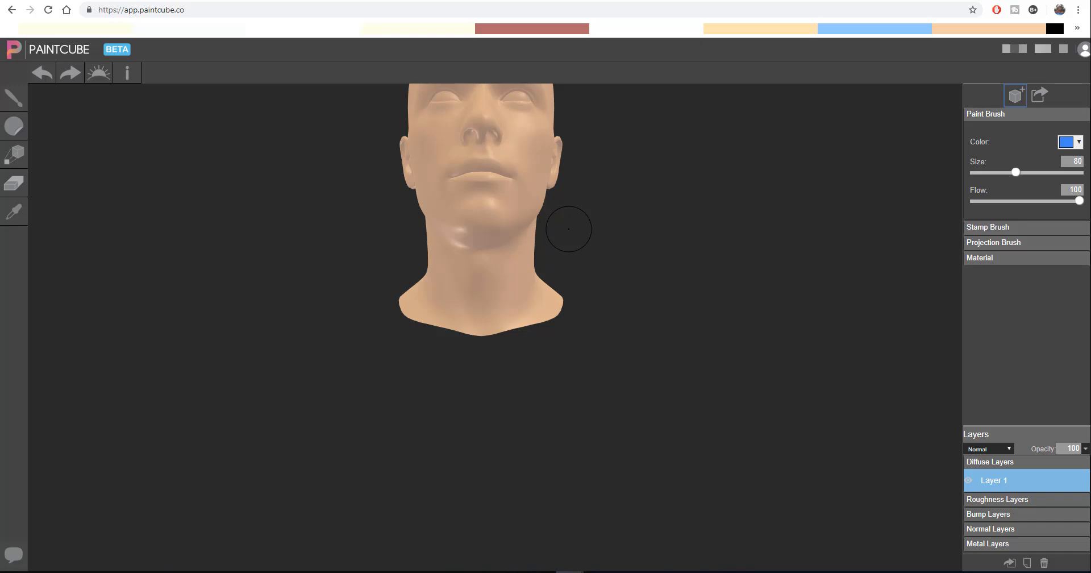
{"action": "mouse_move", "coordinate": [662, 261]}
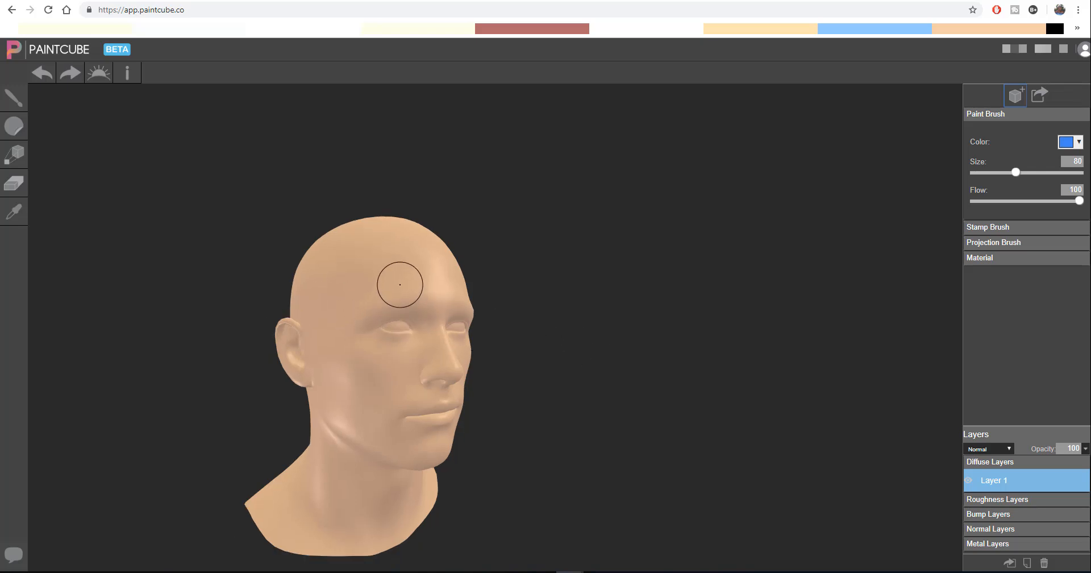
{"action": "left_click_drag", "start_coordinate": [399, 286], "coordinate": [377, 287]}
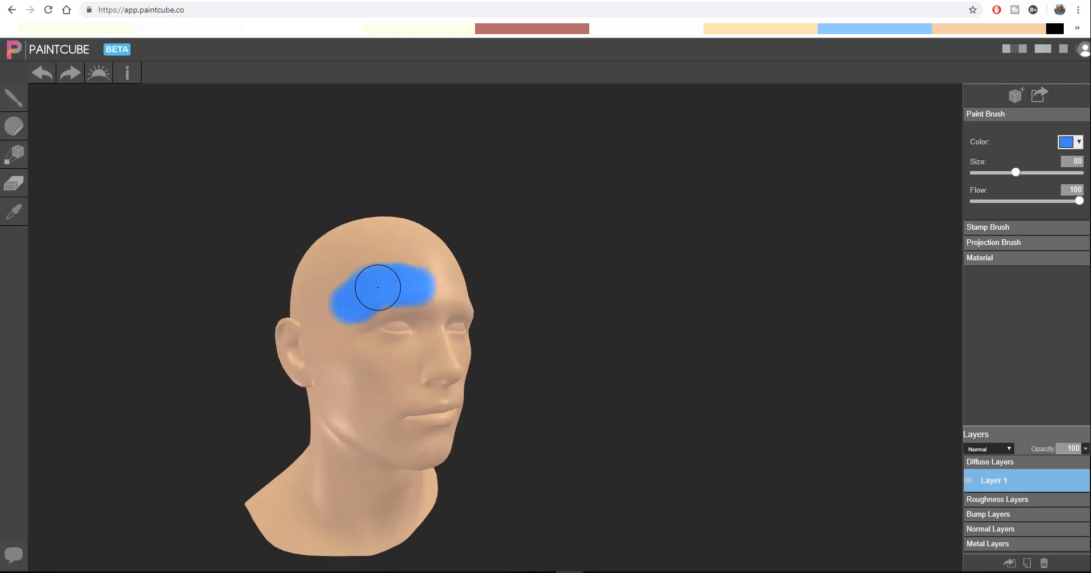
{"action": "left_click_drag", "start_coordinate": [377, 287], "coordinate": [340, 292]}
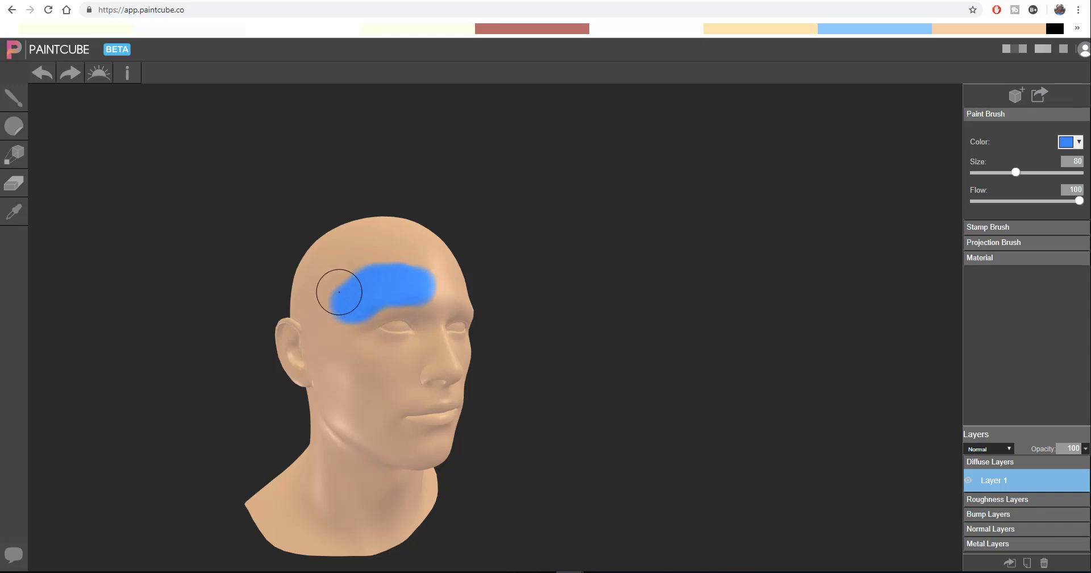
{"action": "left_click", "coordinate": [41, 72]}
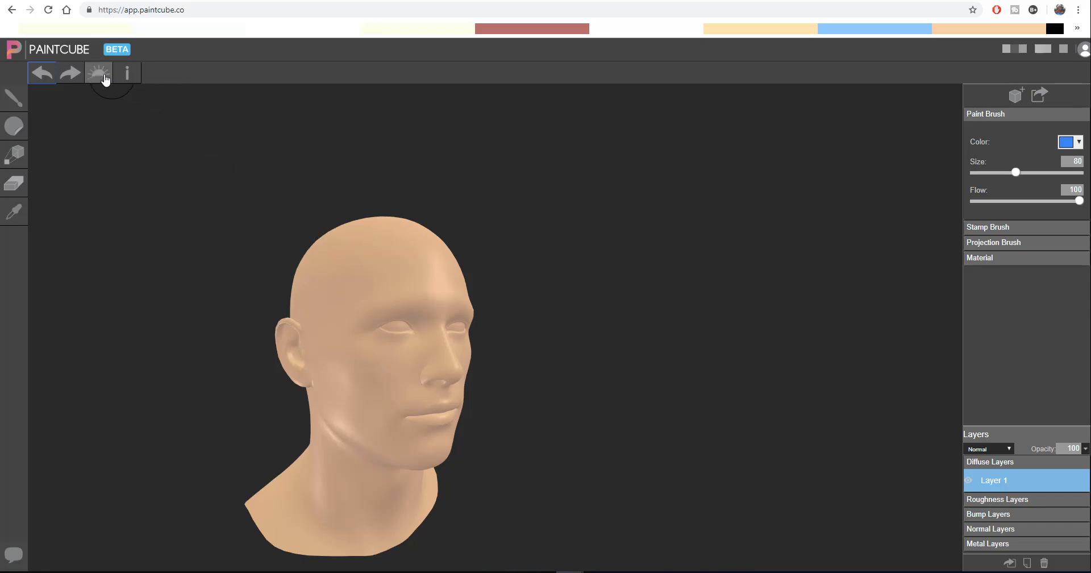
- In Environment and Effects, show the forest backdrop, raise blur to 41, then hide it again
{"action": "left_click", "coordinate": [98, 73]}
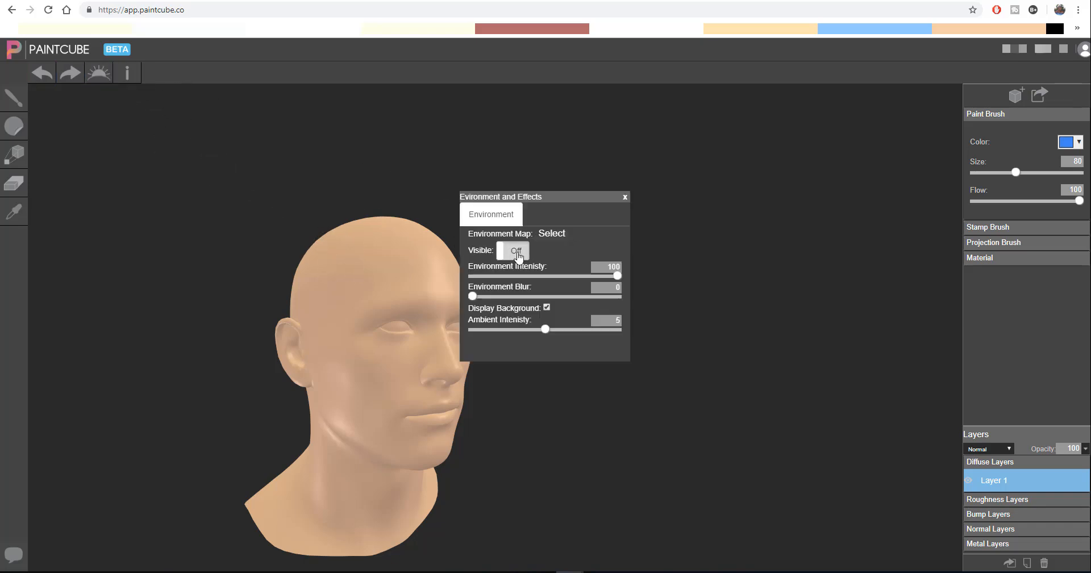
{"action": "left_click", "coordinate": [513, 250]}
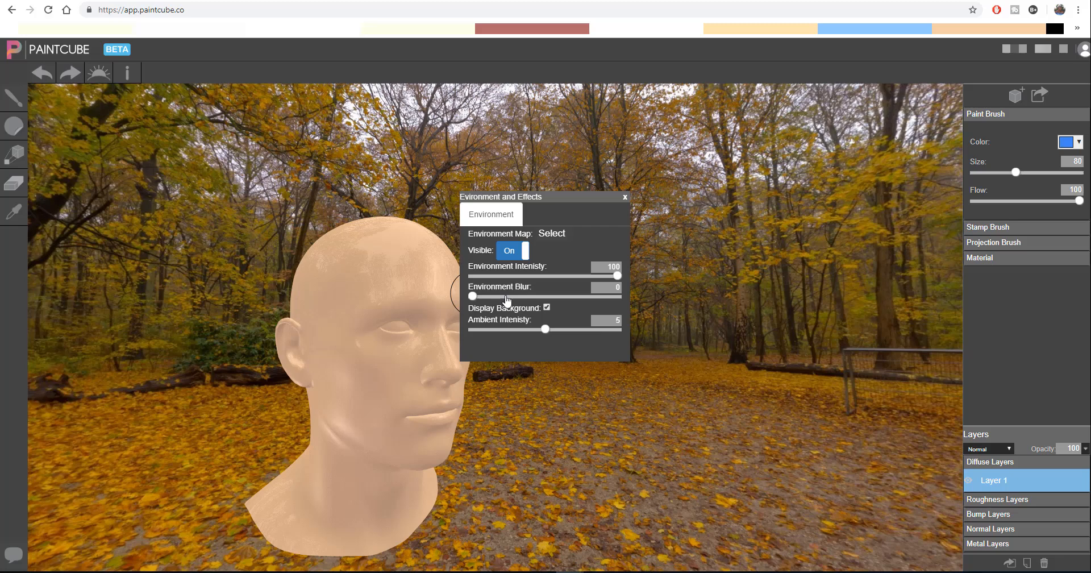
{"action": "left_click_drag", "start_coordinate": [472, 296], "coordinate": [532, 296]}
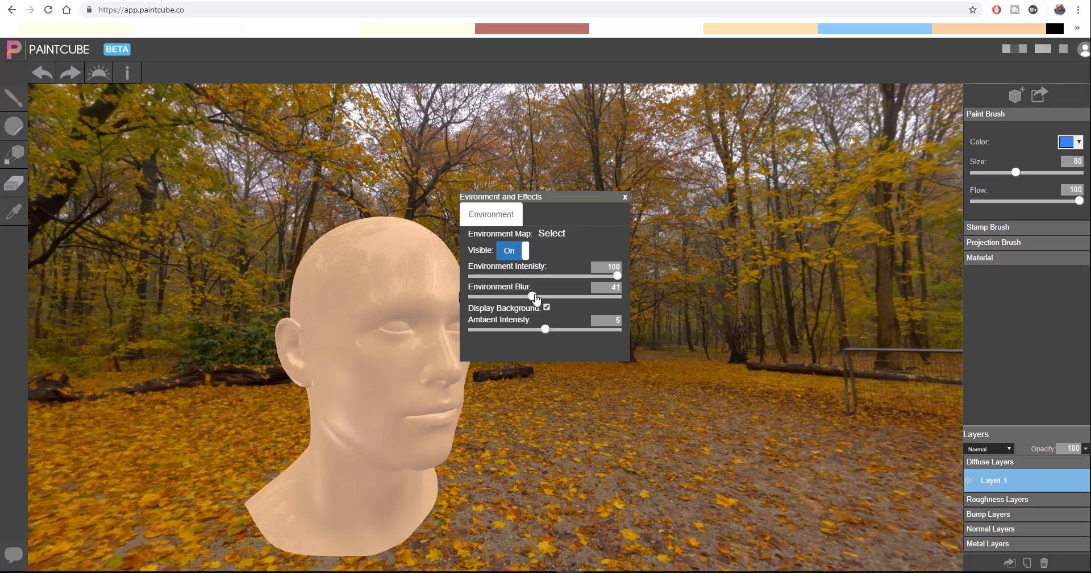
{"action": "left_click", "coordinate": [509, 250]}
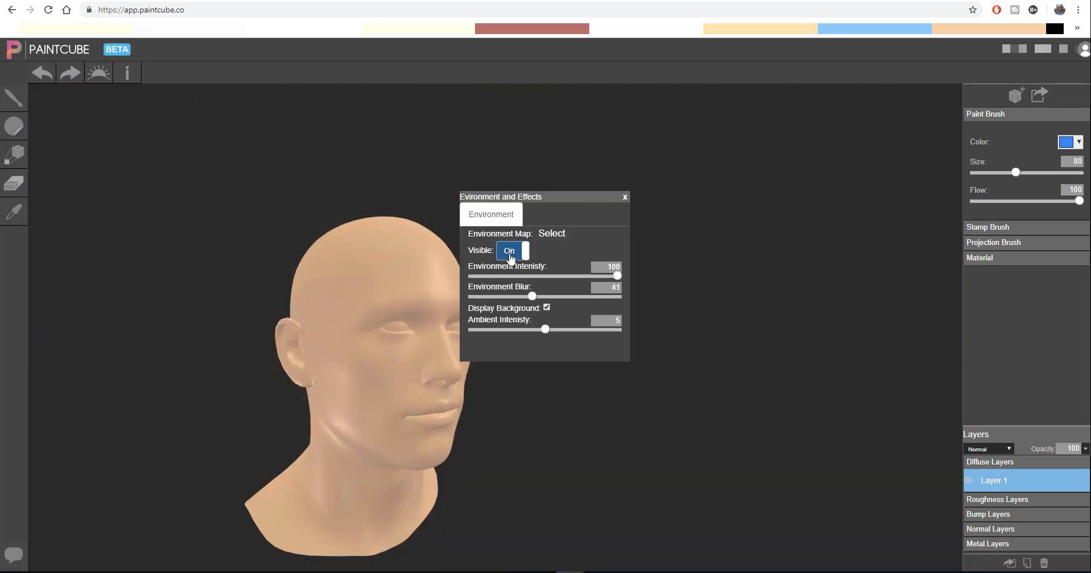
{"action": "left_click", "coordinate": [511, 250]}
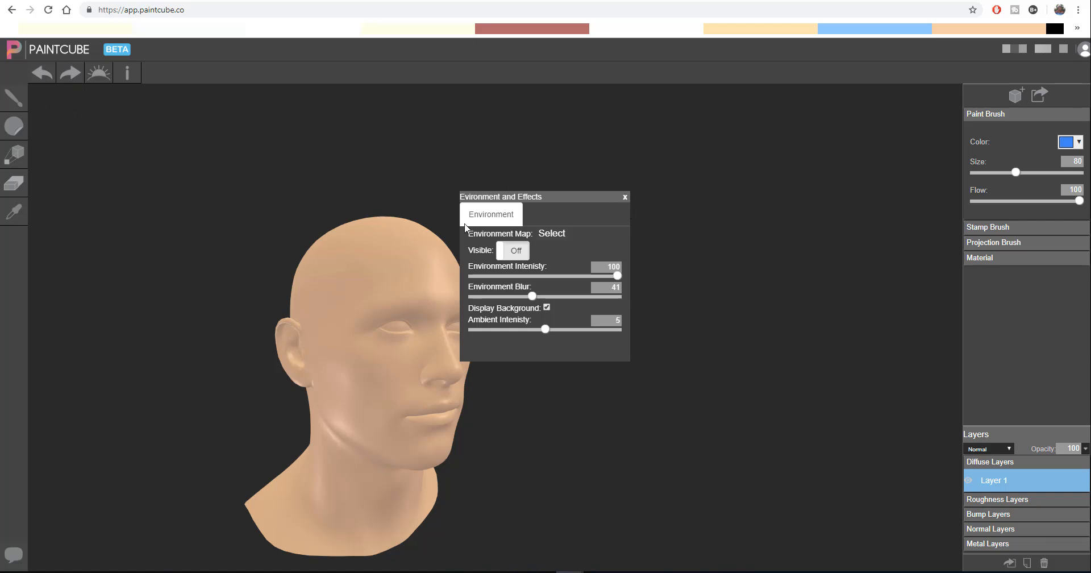
{"action": "mouse_move", "coordinate": [636, 203]}
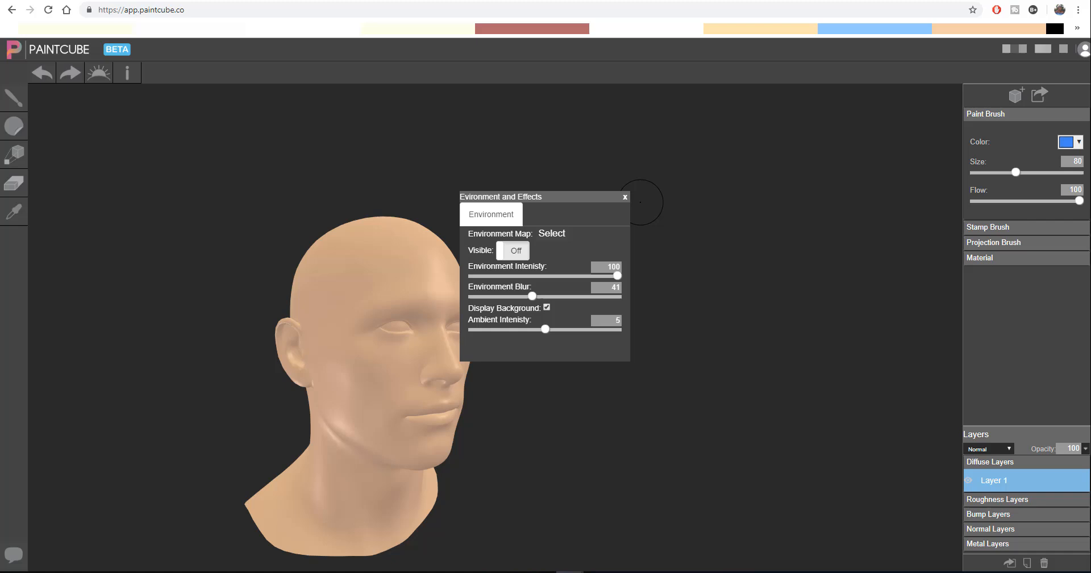
- Switch to the Stamp tool and set the stamp size near 349 with -94 rotation
{"action": "left_click", "coordinate": [624, 196]}
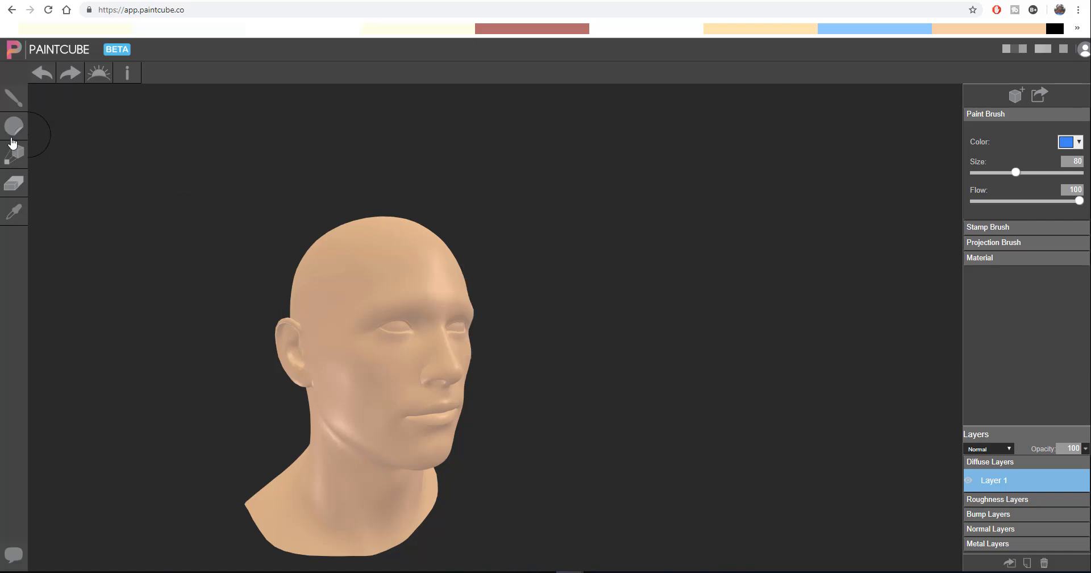
{"action": "mouse_move", "coordinate": [13, 131]}
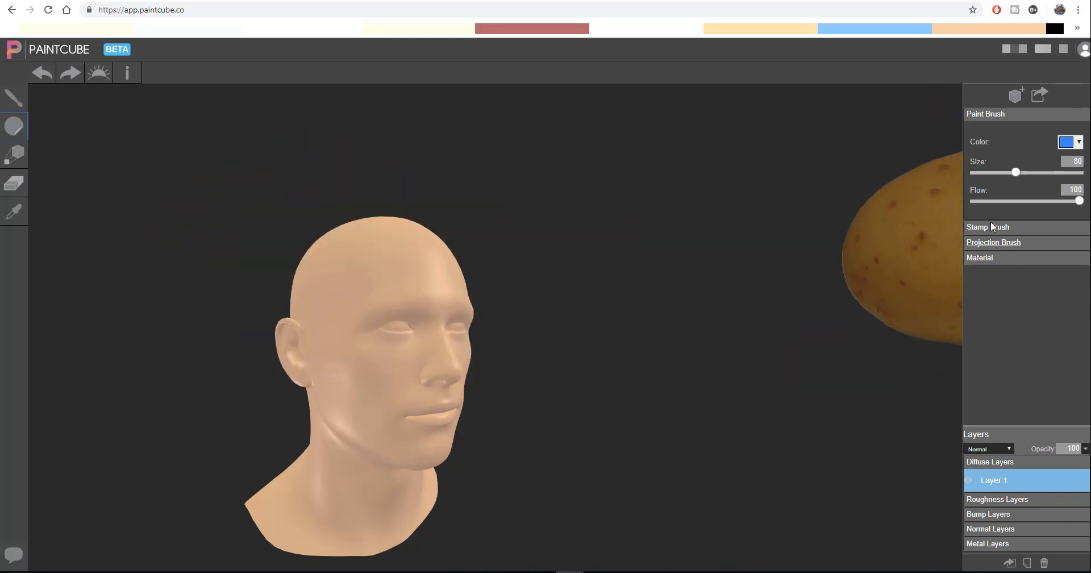
{"action": "left_click", "coordinate": [988, 227]}
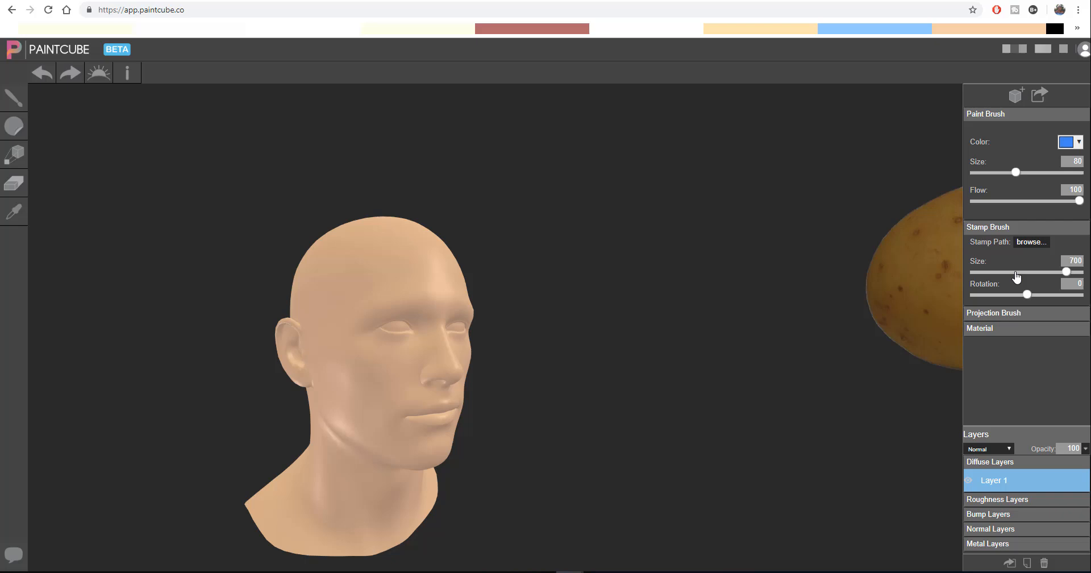
{"action": "left_click_drag", "start_coordinate": [1067, 272], "coordinate": [1019, 272]}
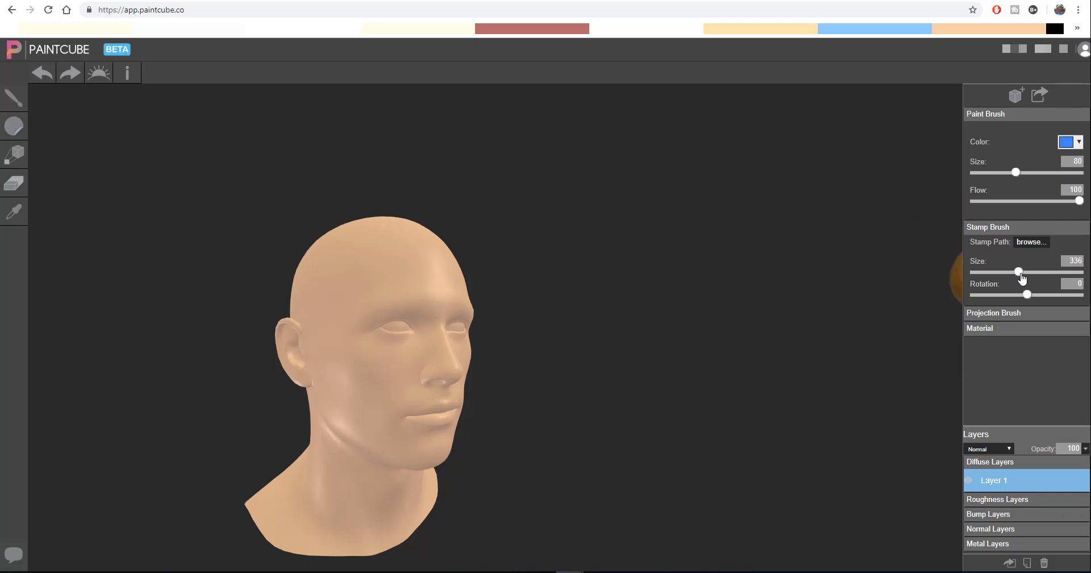
{"action": "left_click_drag", "start_coordinate": [1017, 272], "coordinate": [1021, 271]}
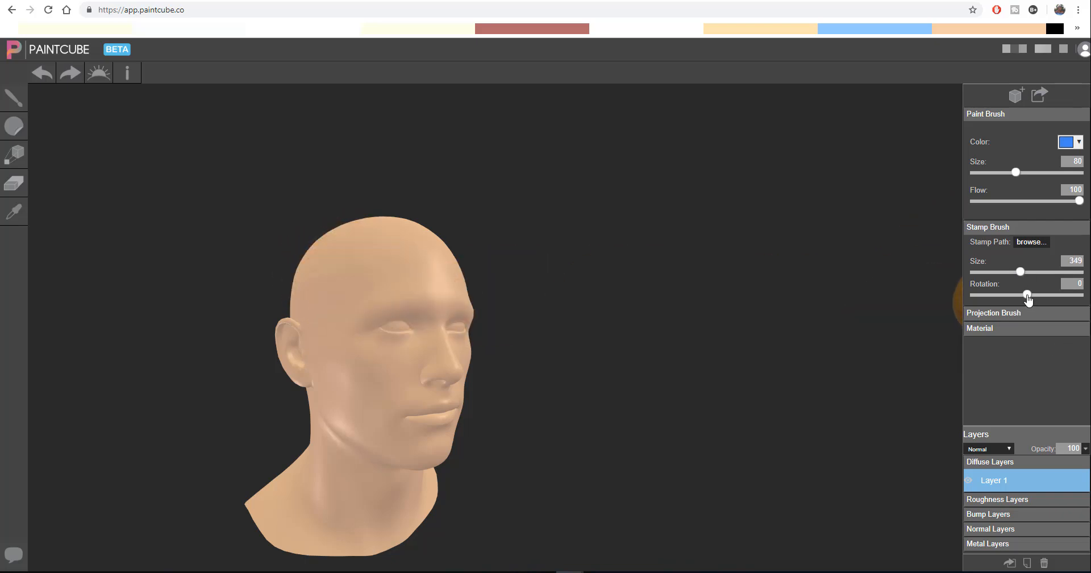
{"action": "left_click_drag", "start_coordinate": [1027, 293], "coordinate": [1012, 294]}
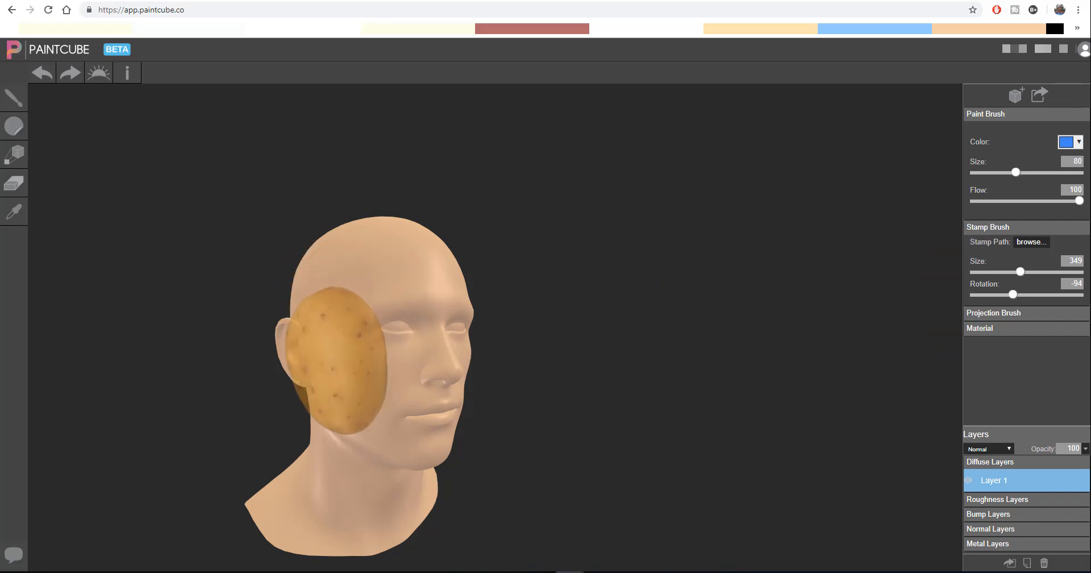
{"action": "left_click_drag", "start_coordinate": [1020, 272], "coordinate": [1016, 271]}
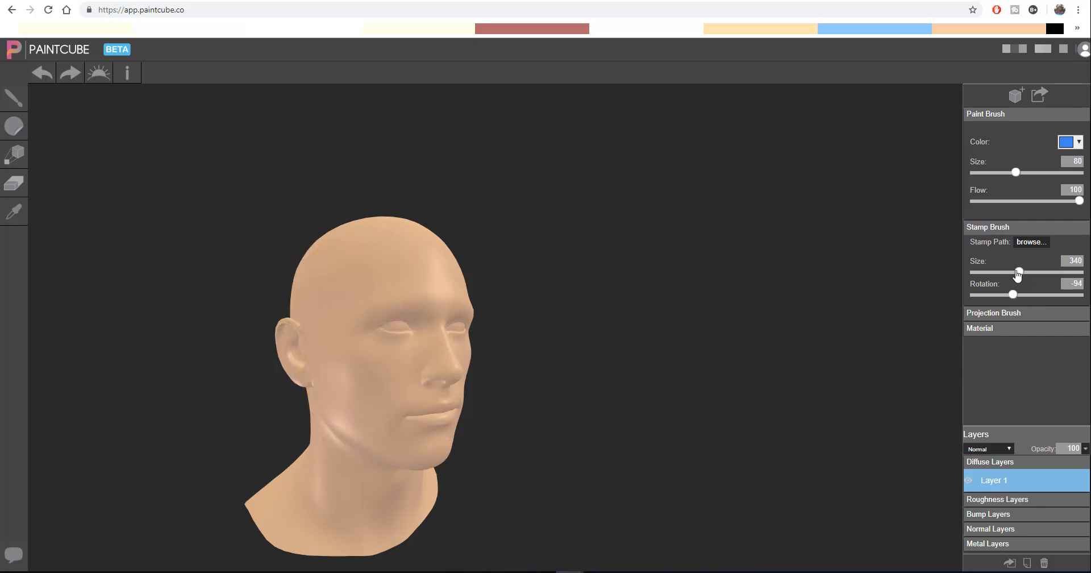
- Stamp potatoes over the head, enlarge the size to 413 and undo the overlapping stamps
{"action": "left_click_drag", "start_coordinate": [1016, 271], "coordinate": [1010, 271]}
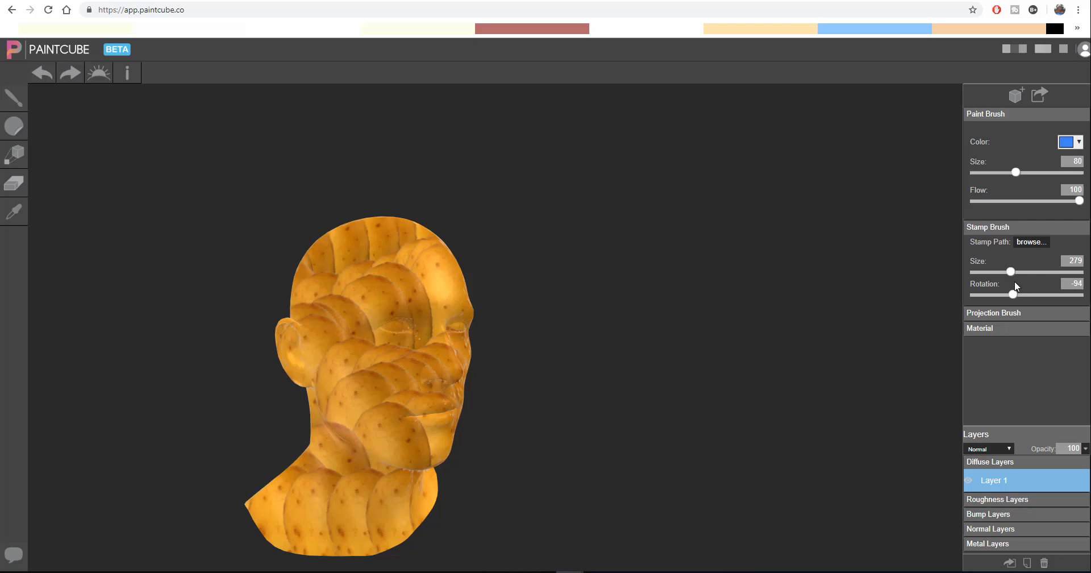
{"action": "mouse_move", "coordinate": [1029, 277]}
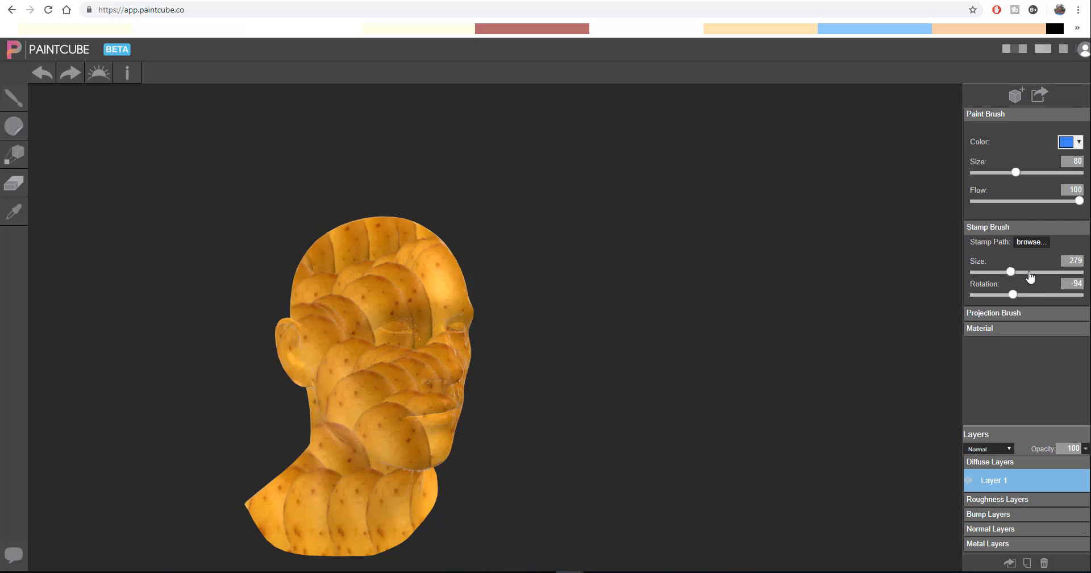
{"action": "left_click_drag", "start_coordinate": [1012, 272], "coordinate": [1028, 271]}
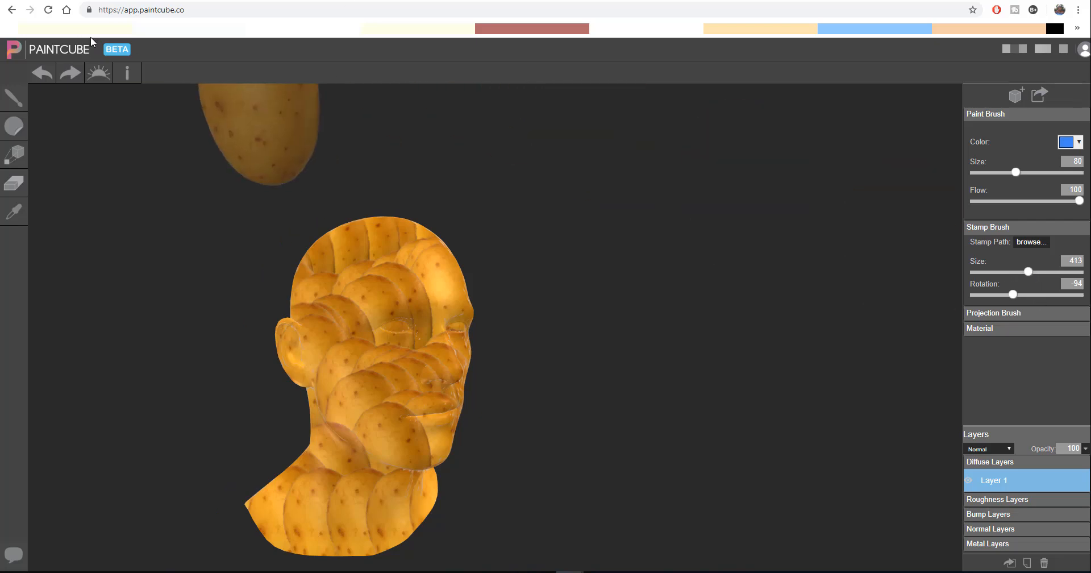
{"action": "left_click", "coordinate": [41, 73]}
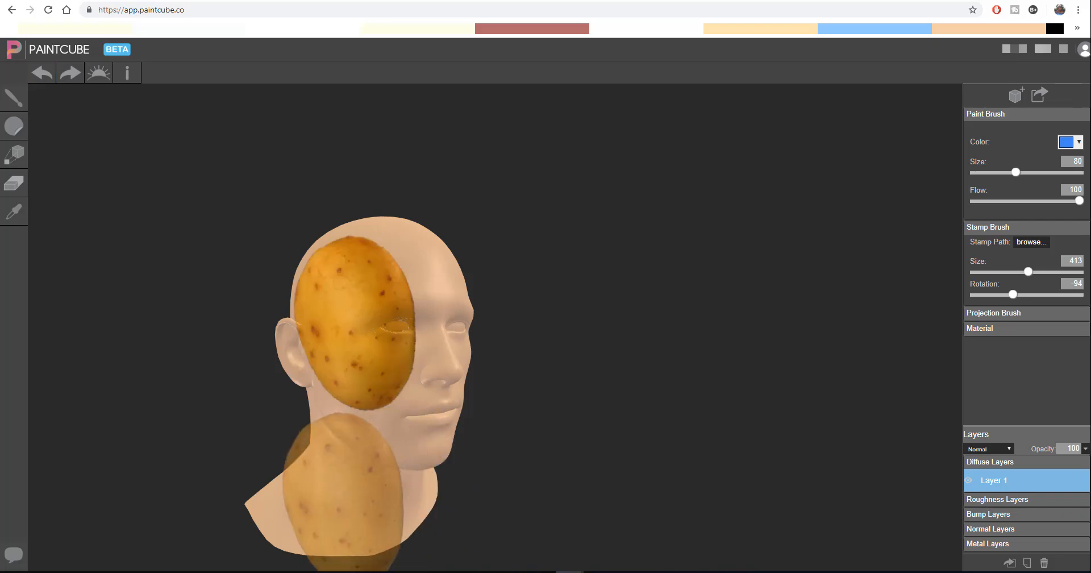
- Undo the neck potato stamp so only the cheek-and-temple one remains
{"action": "left_click", "coordinate": [41, 73]}
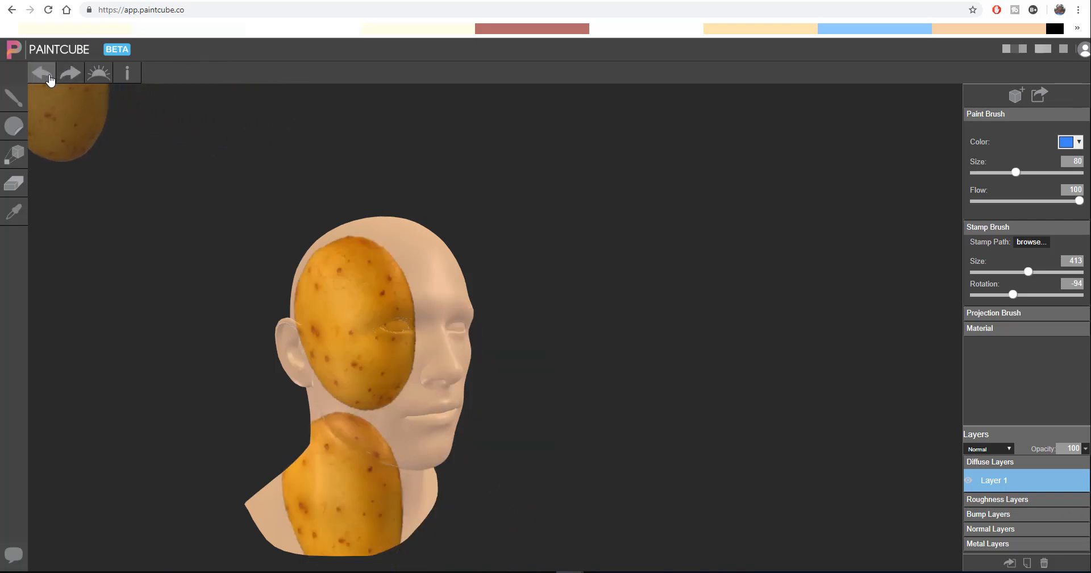
{"action": "left_click", "coordinate": [41, 72]}
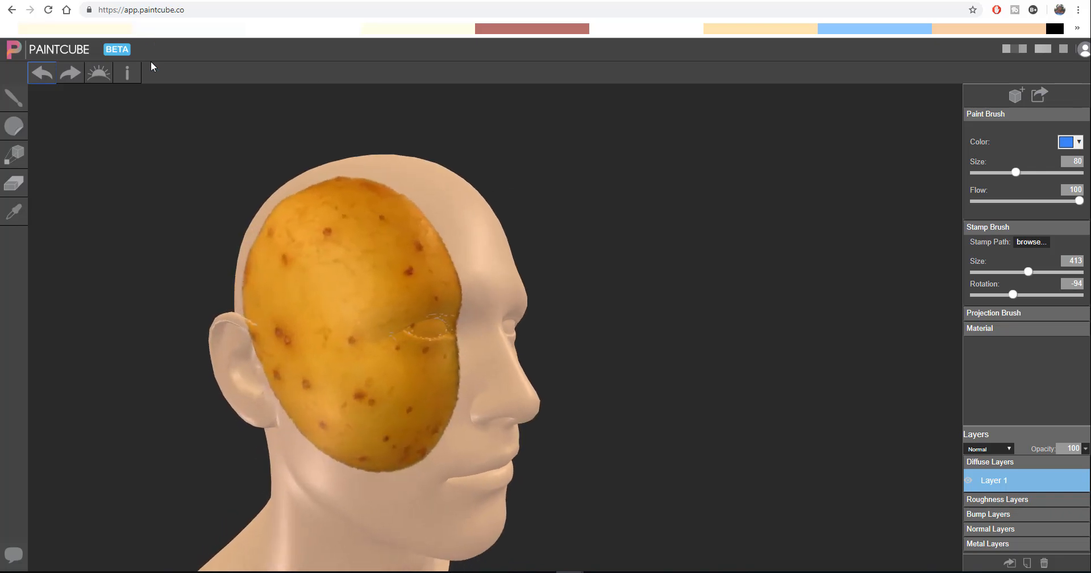
{"action": "mouse_move", "coordinate": [440, 265]}
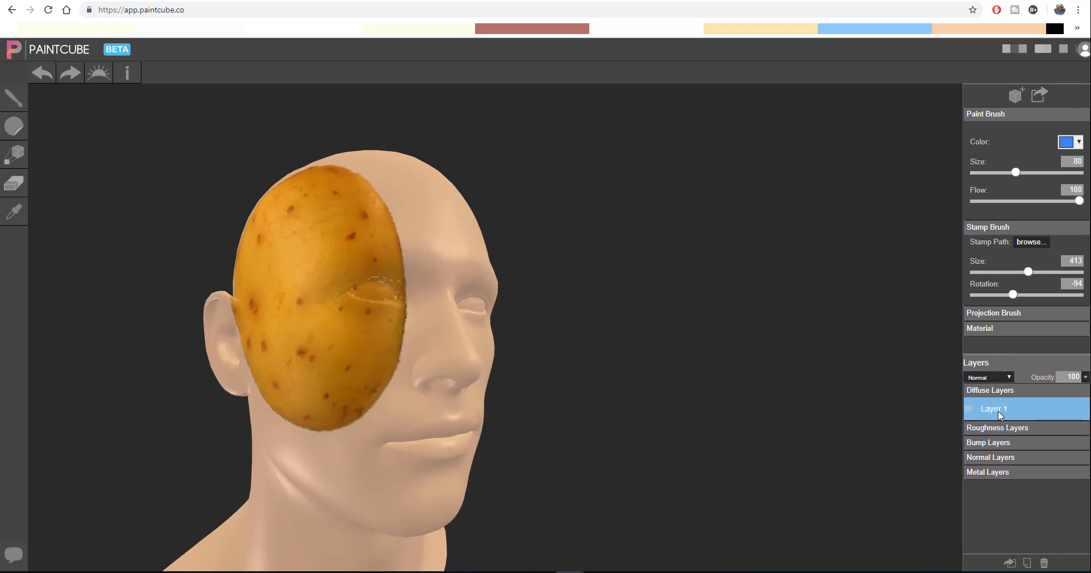
{"action": "mouse_move", "coordinate": [1027, 532]}
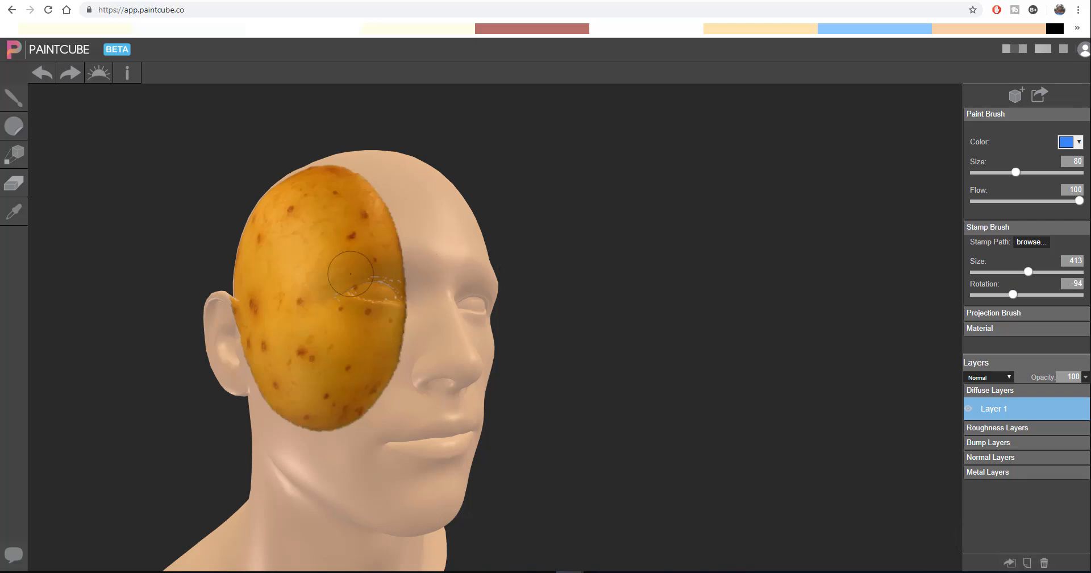
{"action": "mouse_move", "coordinate": [469, 346]}
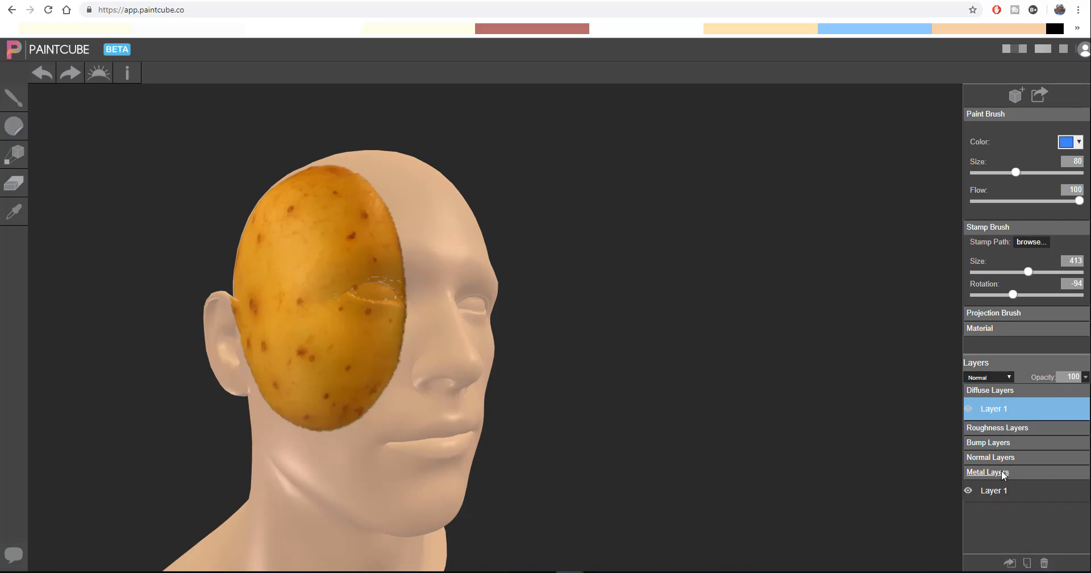
- Add a new layer to the Normal and Bump layer groups
{"action": "left_click", "coordinate": [988, 442]}
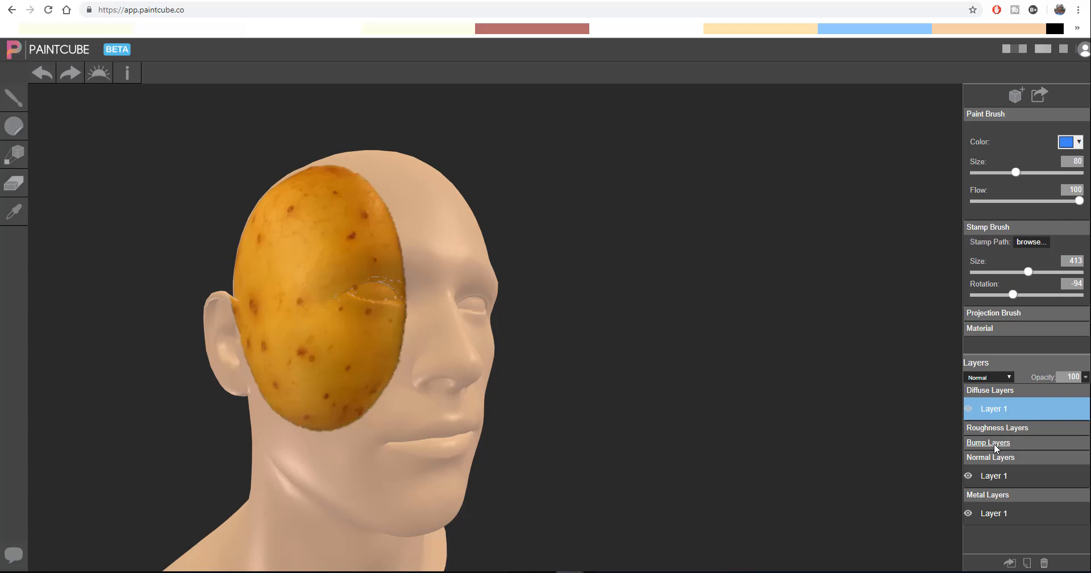
{"action": "left_click", "coordinate": [997, 427]}
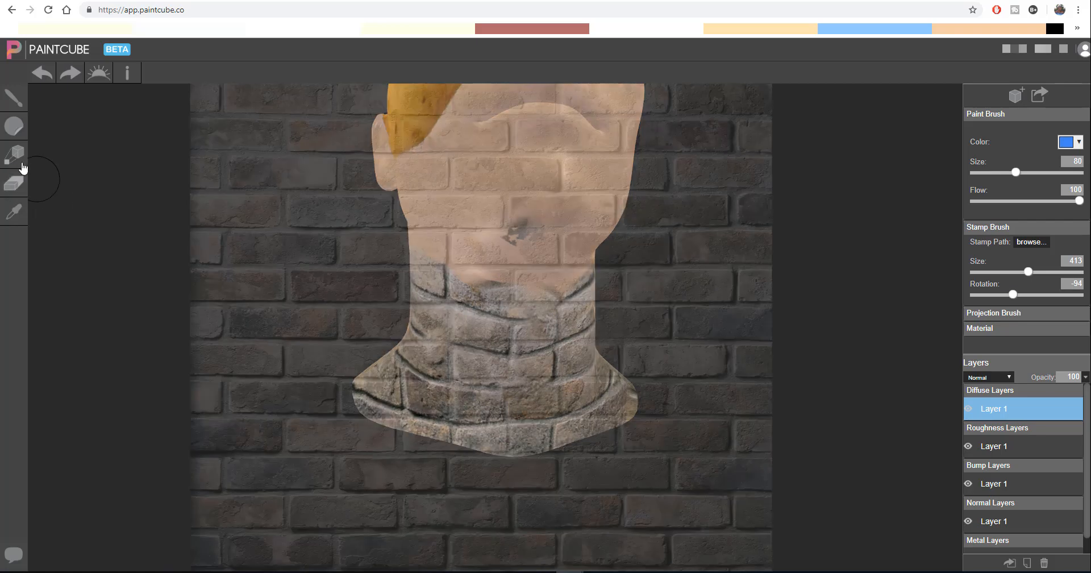
- Projection-paint brick onto the neck, then erase the potato stamp's top edge
{"action": "left_click", "coordinate": [14, 155]}
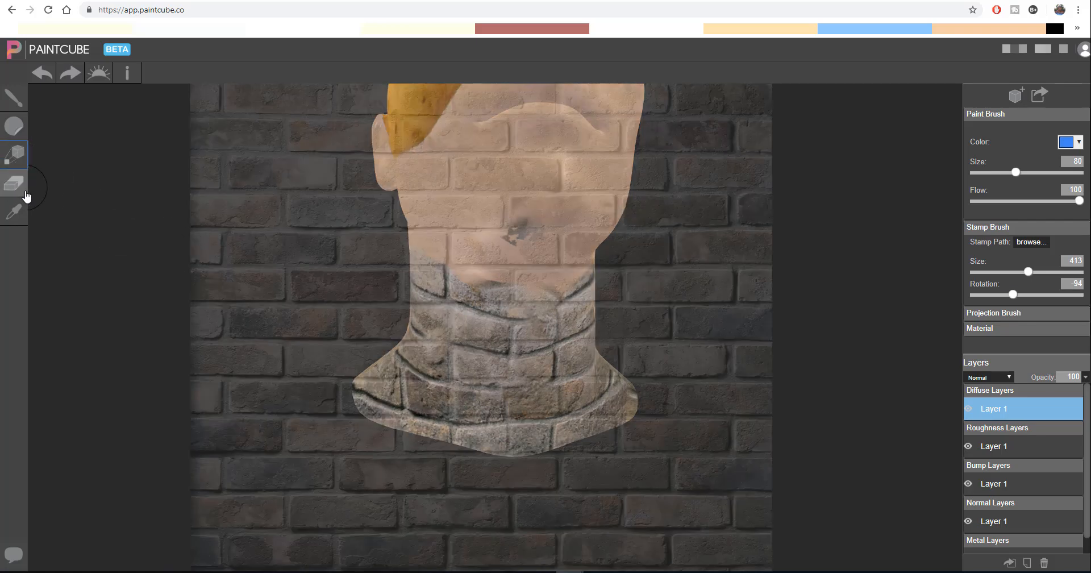
{"action": "left_click", "coordinate": [13, 183]}
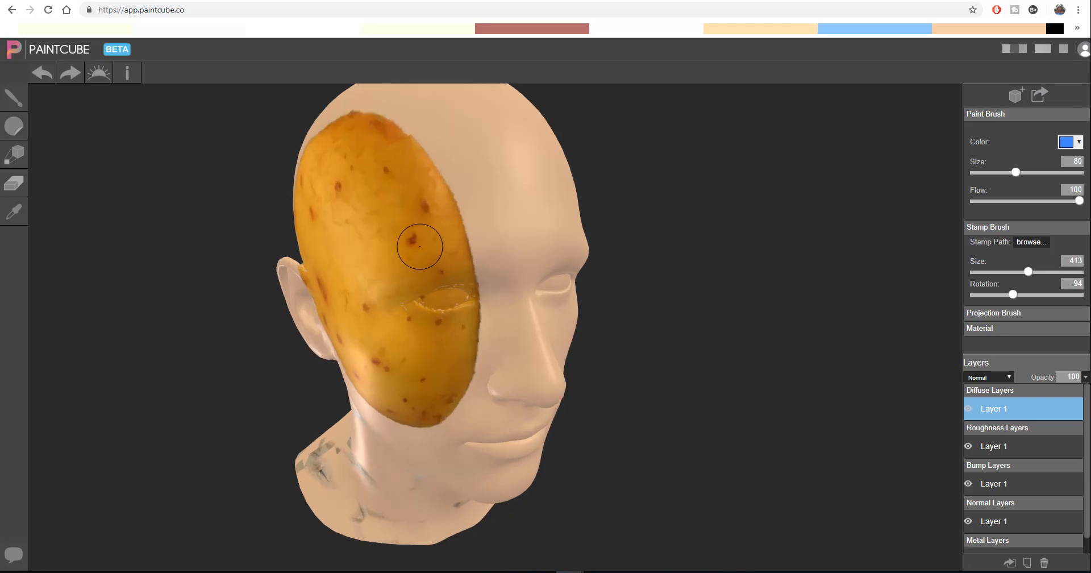
{"action": "mouse_move", "coordinate": [429, 228]}
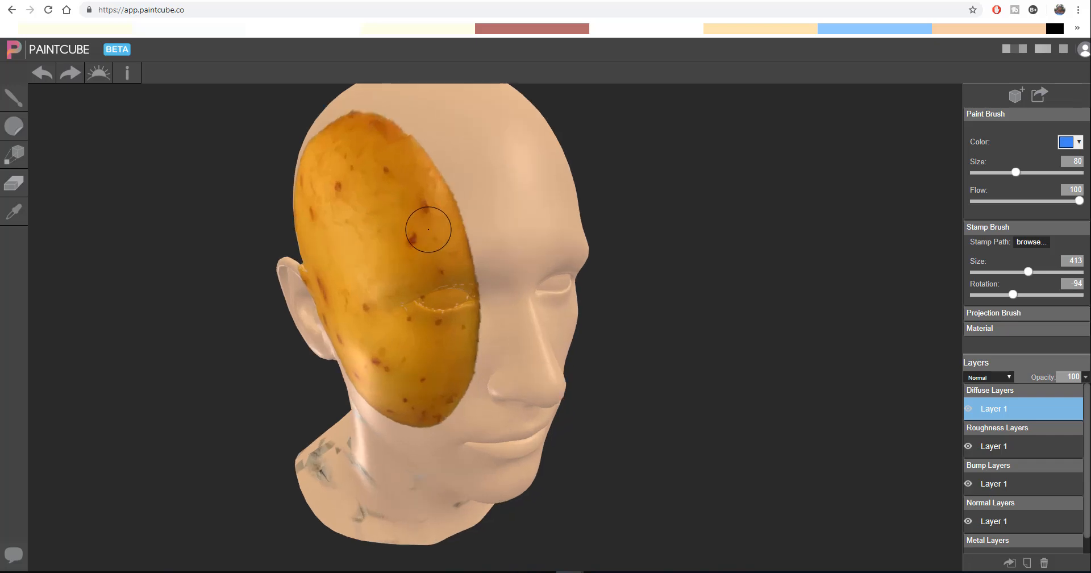
{"action": "left_click_drag", "start_coordinate": [429, 230], "coordinate": [424, 147]}
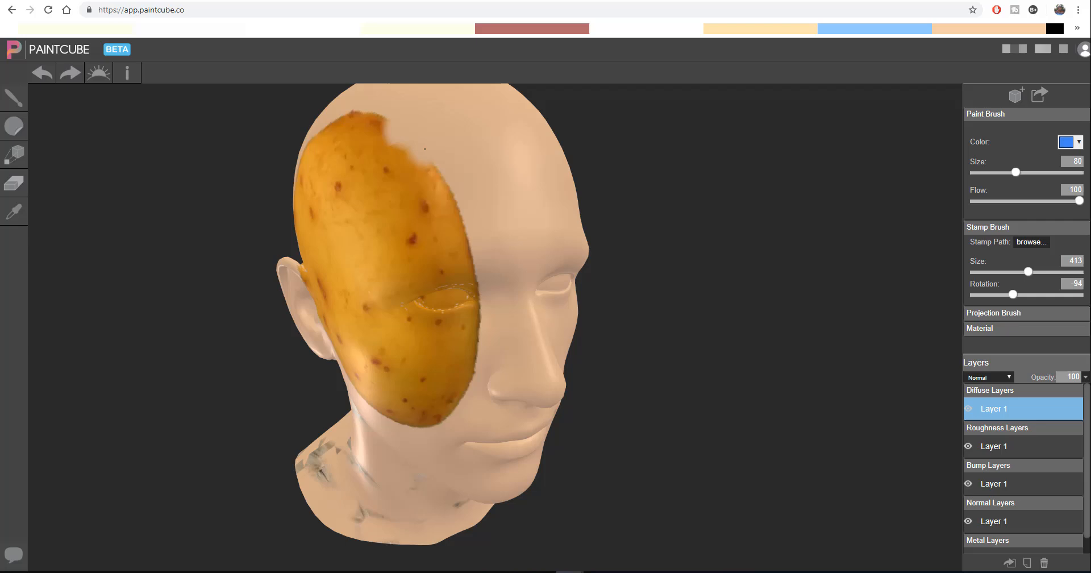